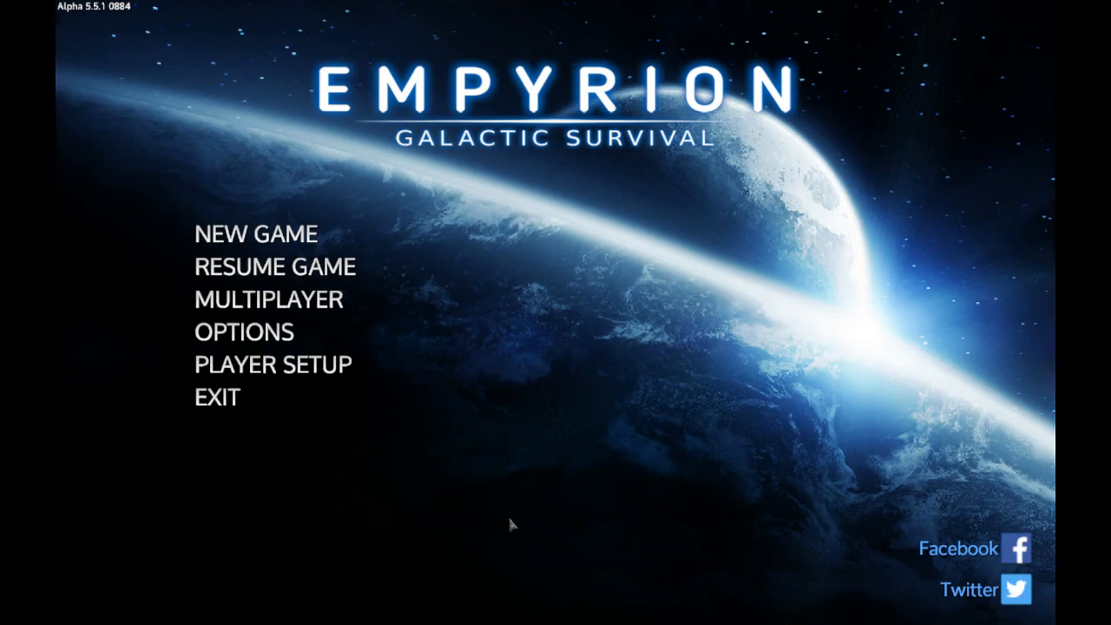
{"action": "mouse_move", "coordinate": [319, 412]}
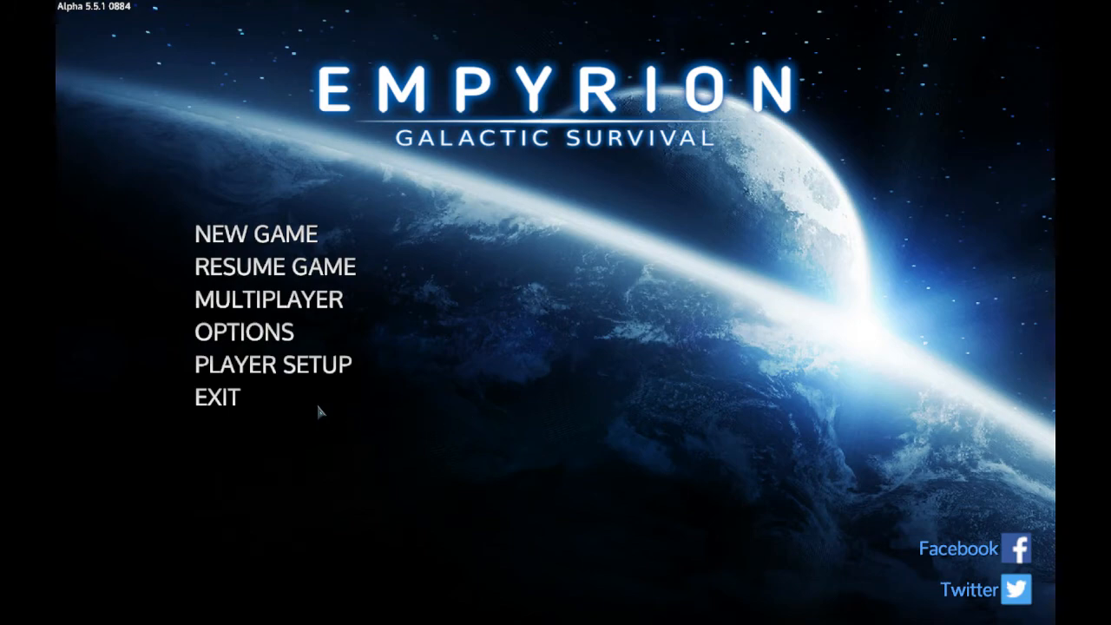
- Open the New Game setup from the main menu, showing Survival on Akua at Easy
{"action": "left_click", "coordinate": [256, 233]}
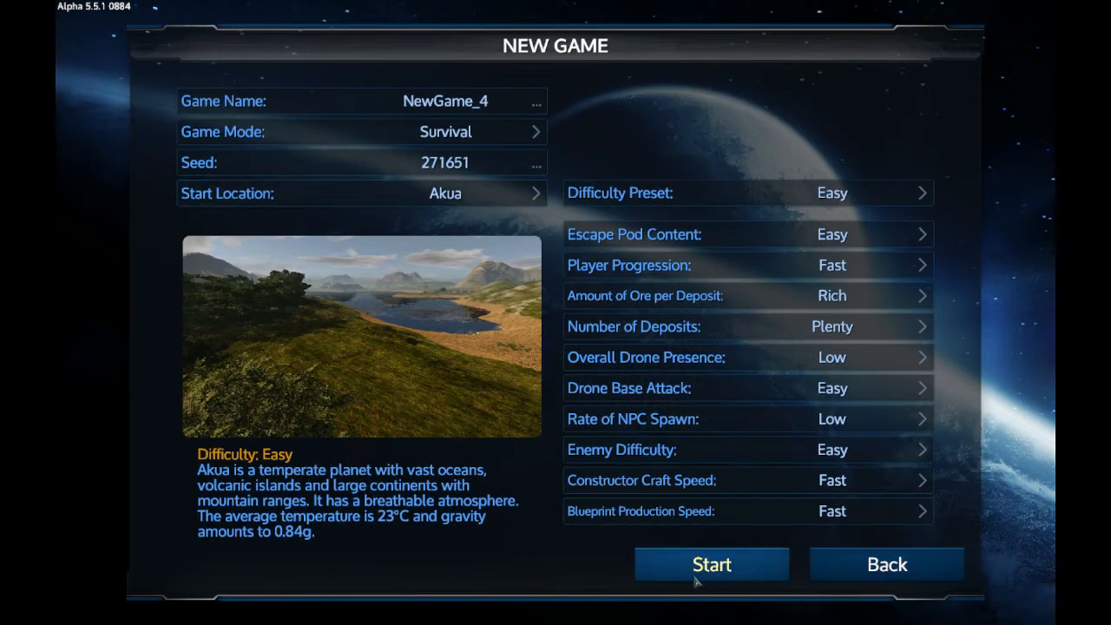
- Start the Easy Survival game on Akua and wait for the world to load
{"action": "left_click", "coordinate": [711, 564]}
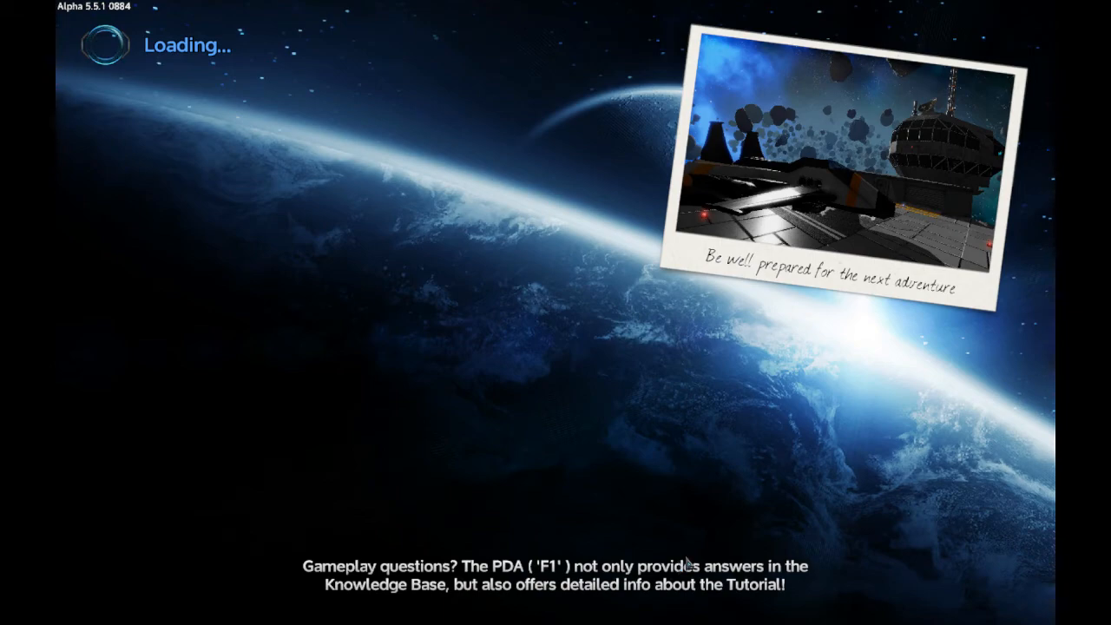
{"action": "mouse_move", "coordinate": [691, 556]}
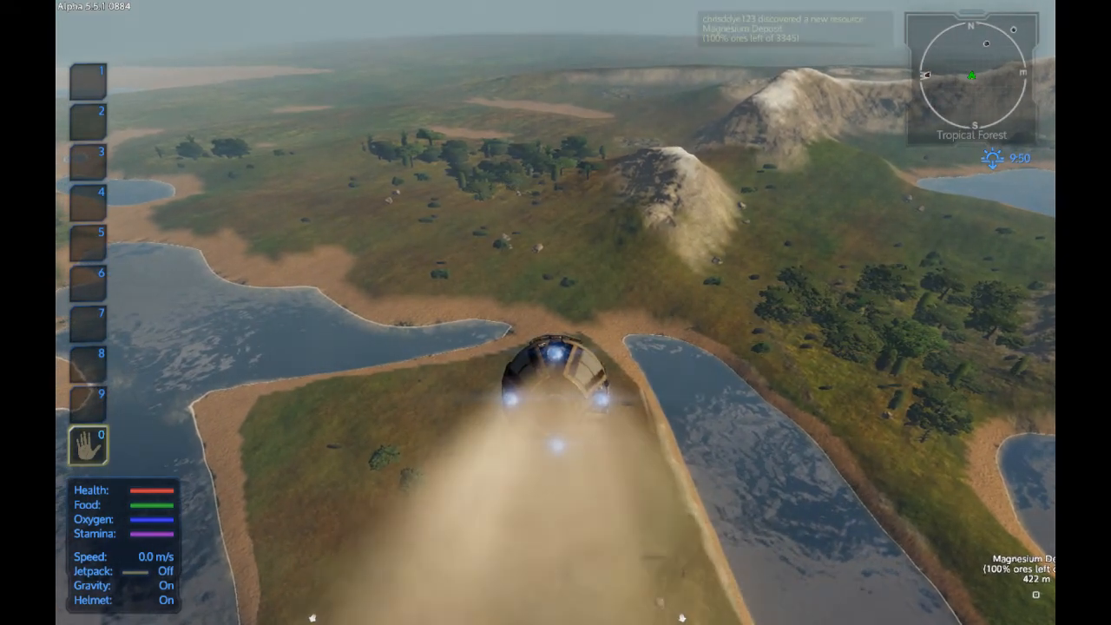
{"action": "mouse_move", "coordinate": [555, 312]}
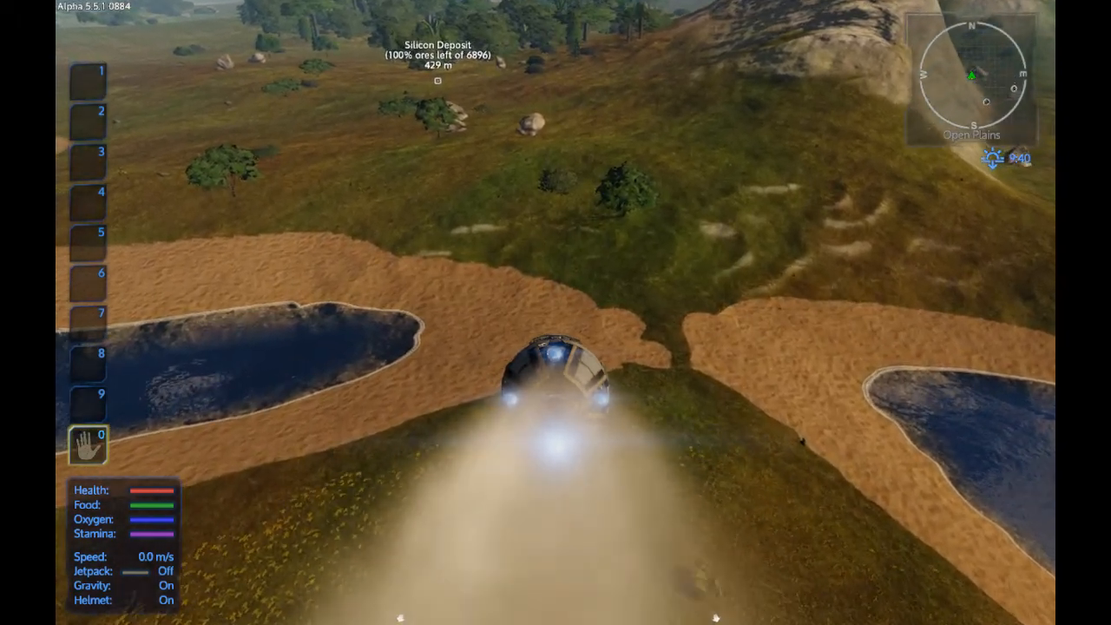
- Step out of the landed escape pod onto the sandy lakeshore
{"action": "key", "text": "w"}
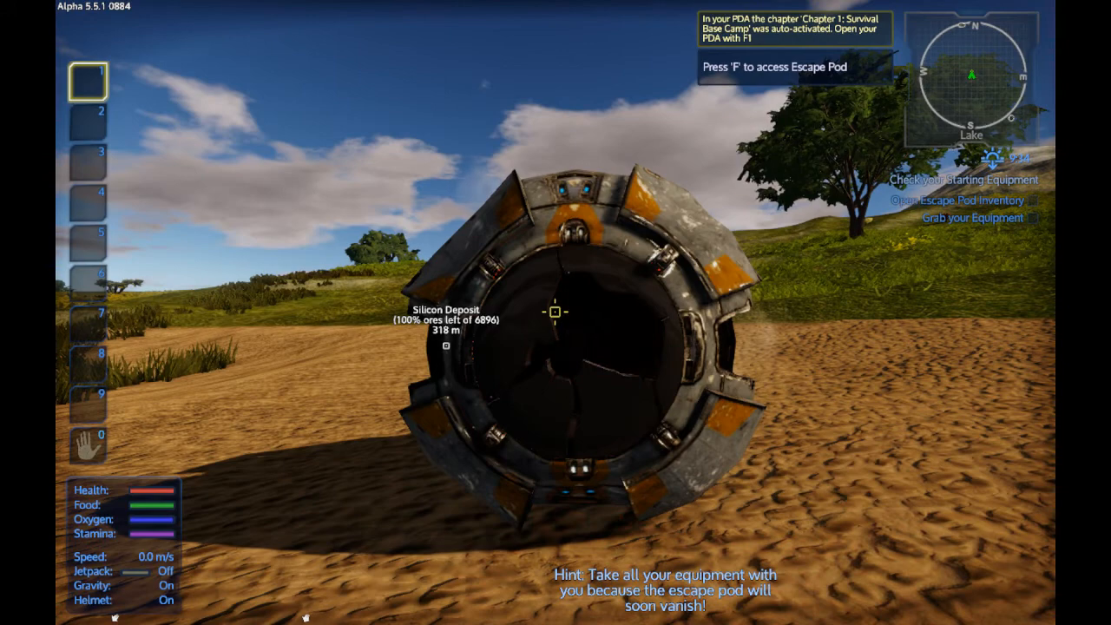
- Take all the starting equipment from the escape pod's storage into the inventory
{"action": "key", "text": "f"}
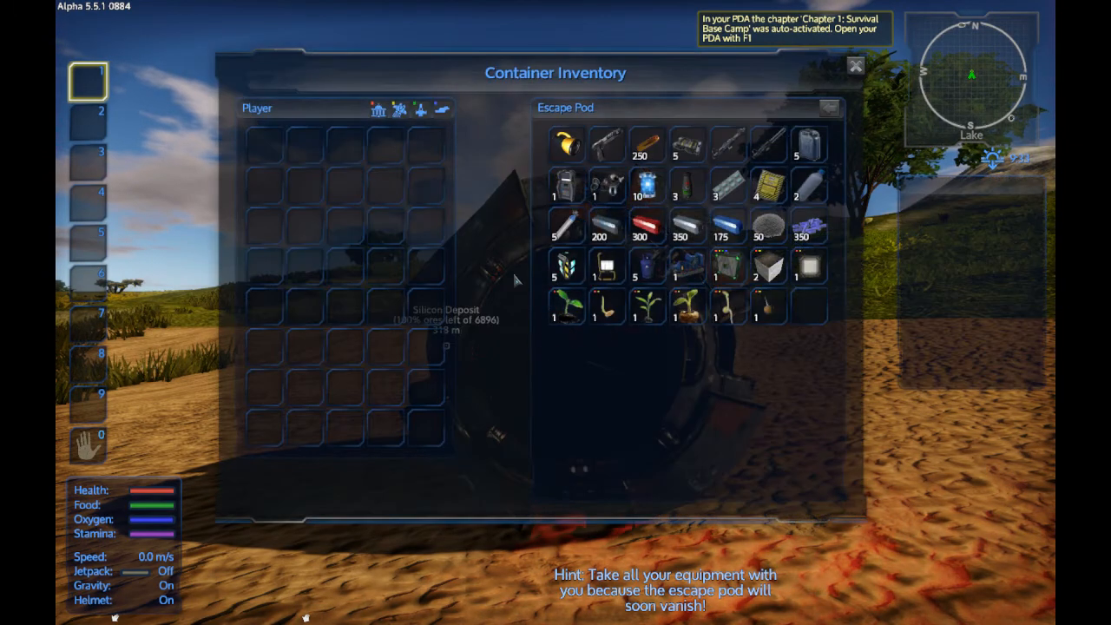
{"action": "left_click", "coordinate": [378, 110]}
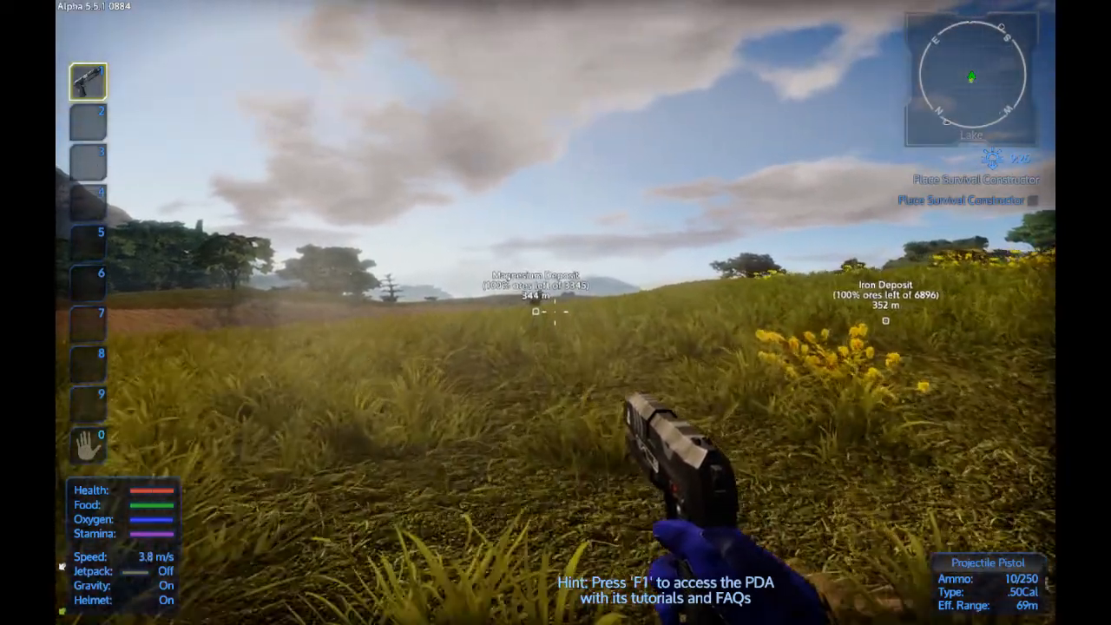
- Shoot the slime in the grass and take its loot
{"action": "left_click", "coordinate": [556, 312]}
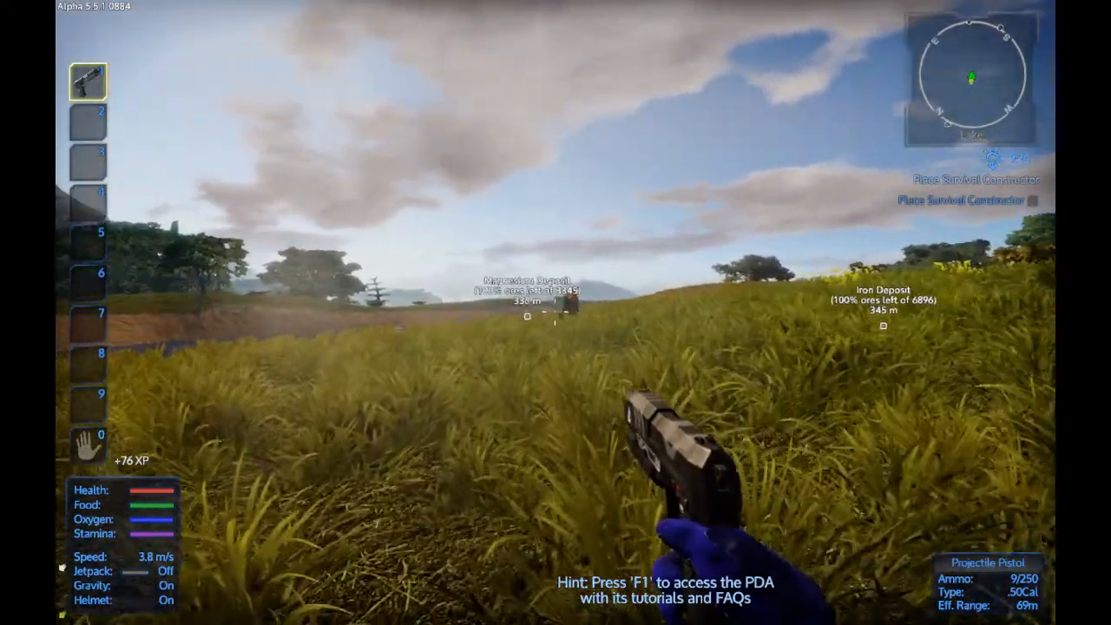
{"action": "left_click", "coordinate": [556, 312]}
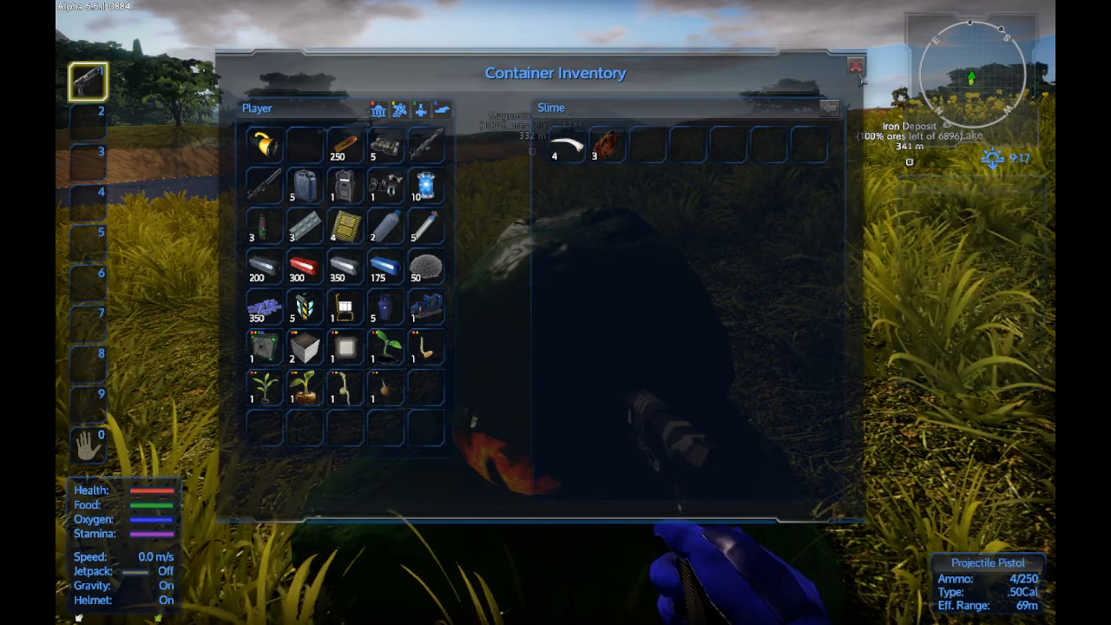
{"action": "left_click", "coordinate": [857, 66]}
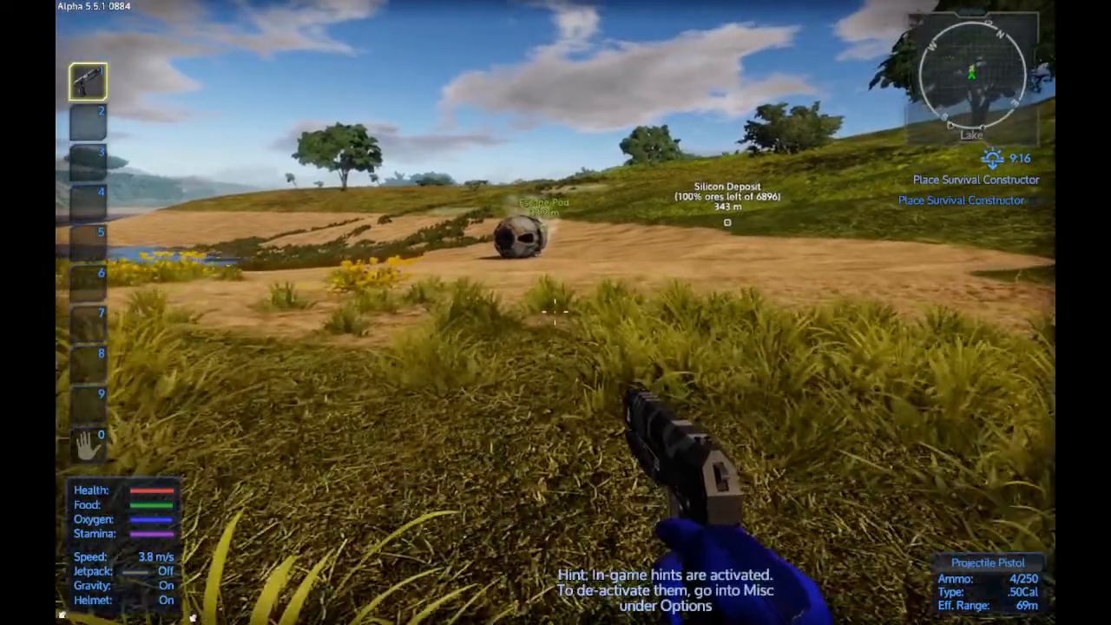
{"action": "mouse_move", "coordinate": [555, 312]}
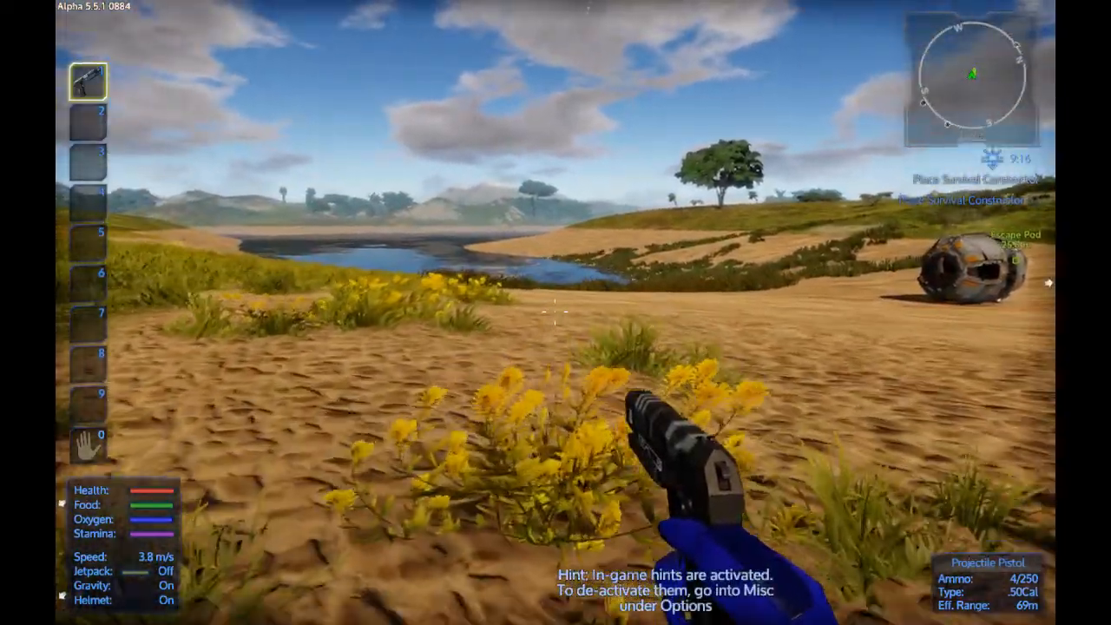
{"action": "mouse_move", "coordinate": [556, 313]}
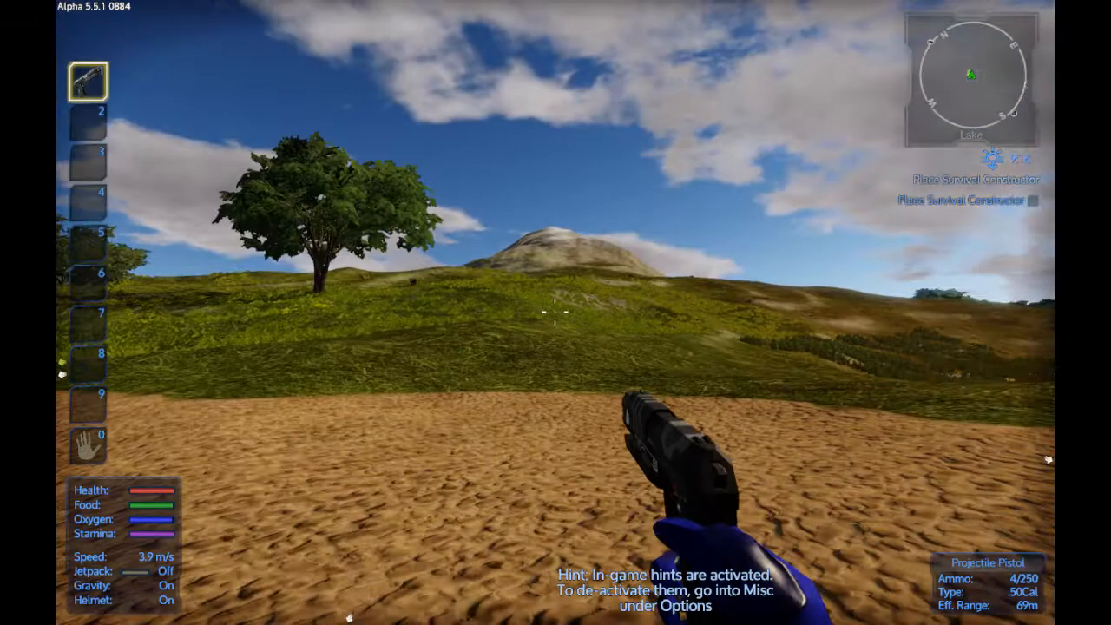
{"action": "mouse_move", "coordinate": [556, 313]}
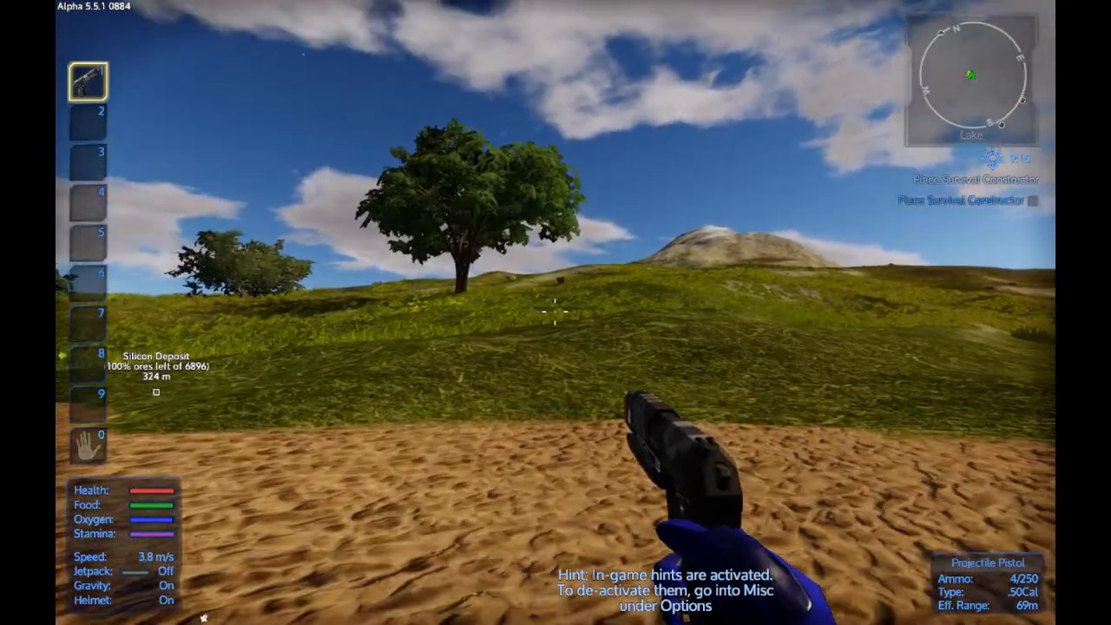
{"action": "mouse_move", "coordinate": [556, 312]}
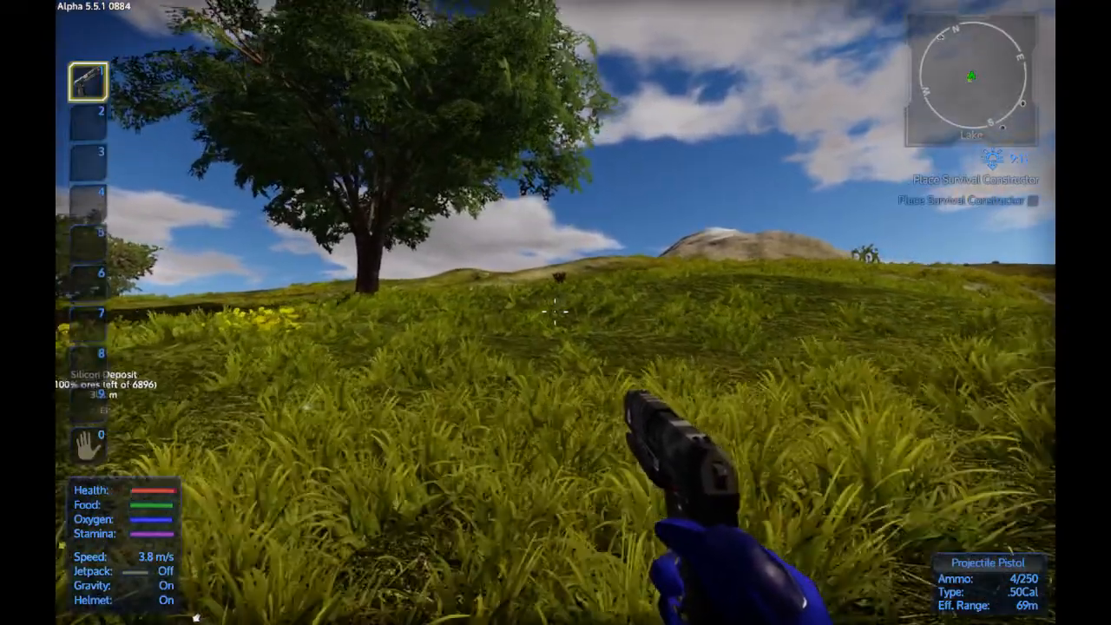
{"action": "mouse_move", "coordinate": [556, 313]}
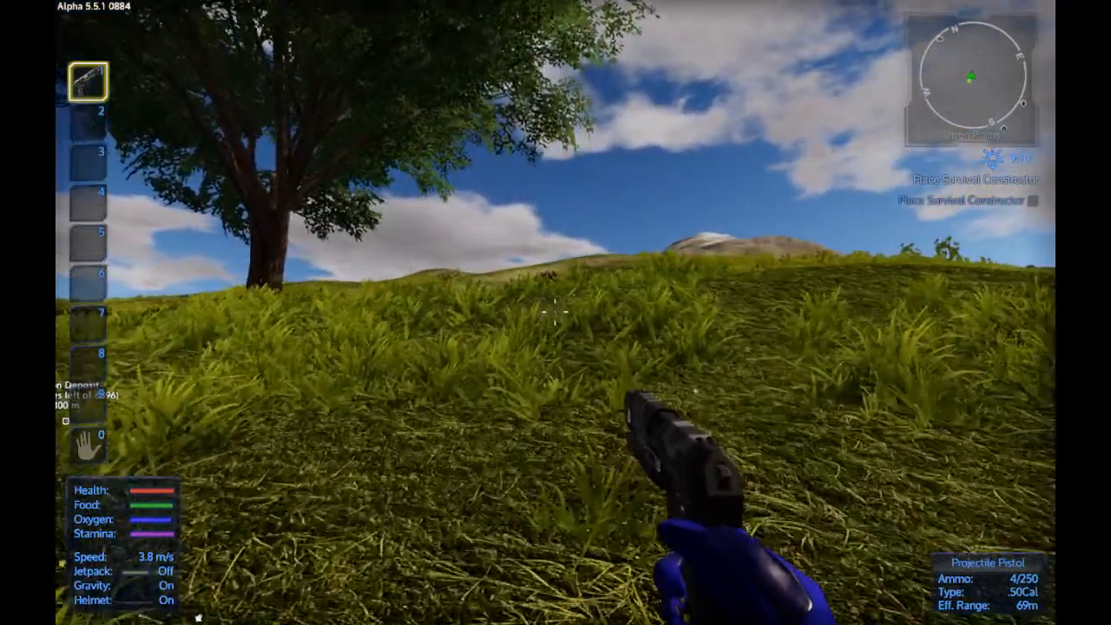
{"action": "mouse_move", "coordinate": [556, 312]}
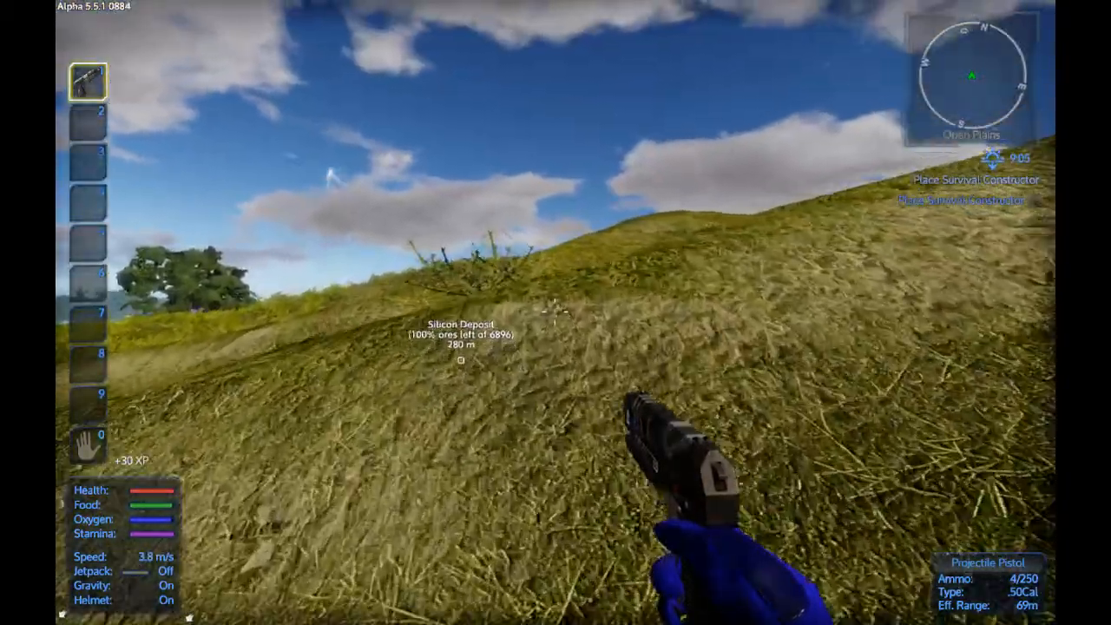
{"action": "mouse_move", "coordinate": [556, 313]}
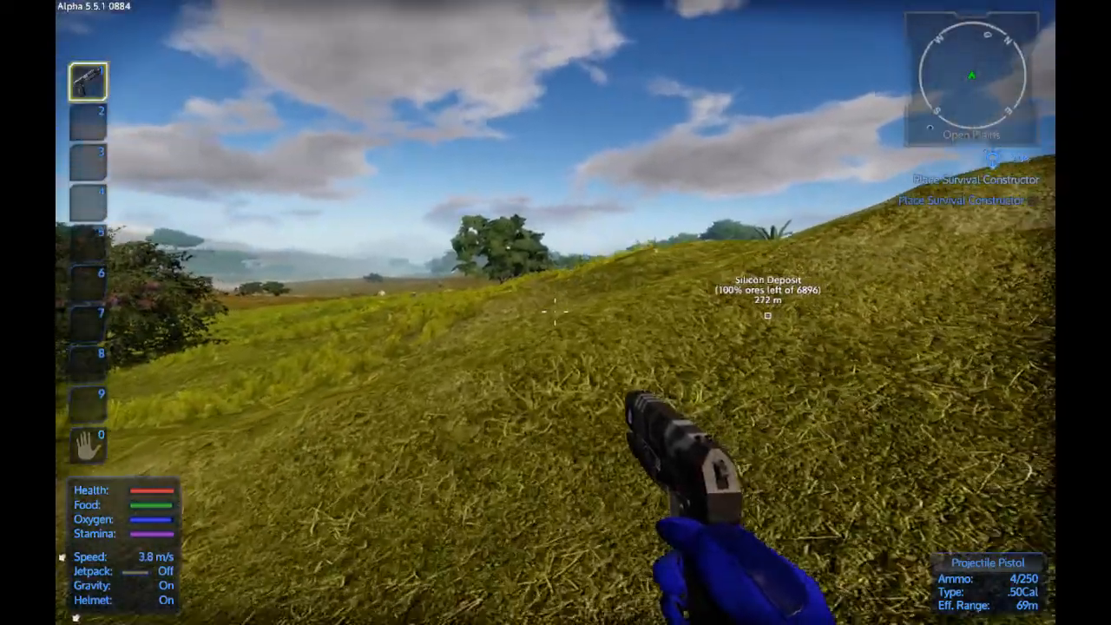
{"action": "mouse_move", "coordinate": [556, 312]}
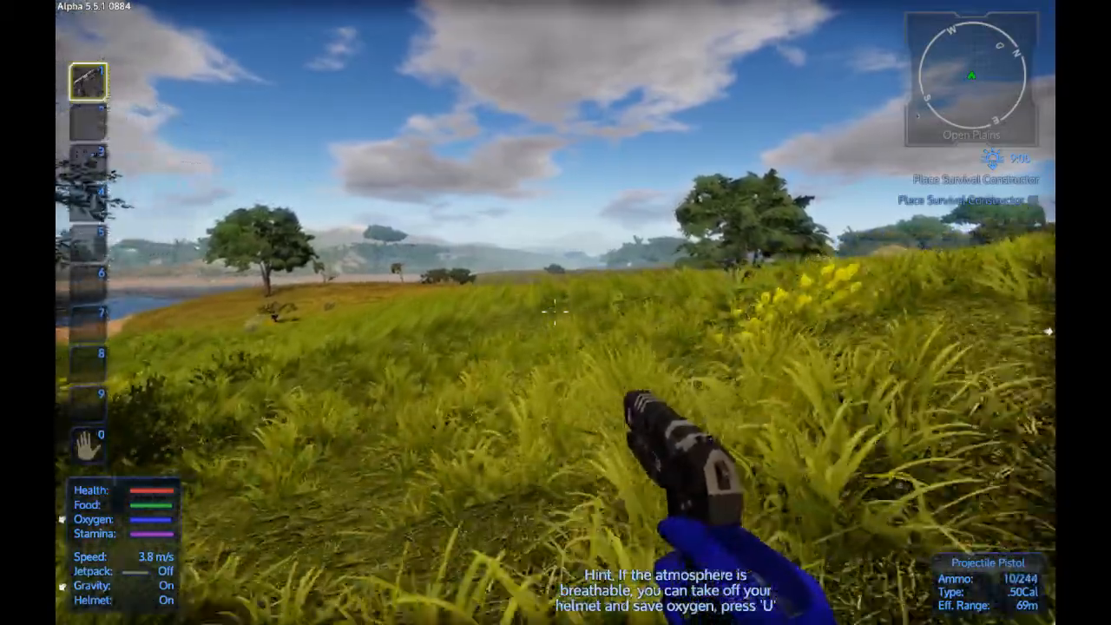
{"action": "mouse_move", "coordinate": [556, 312]}
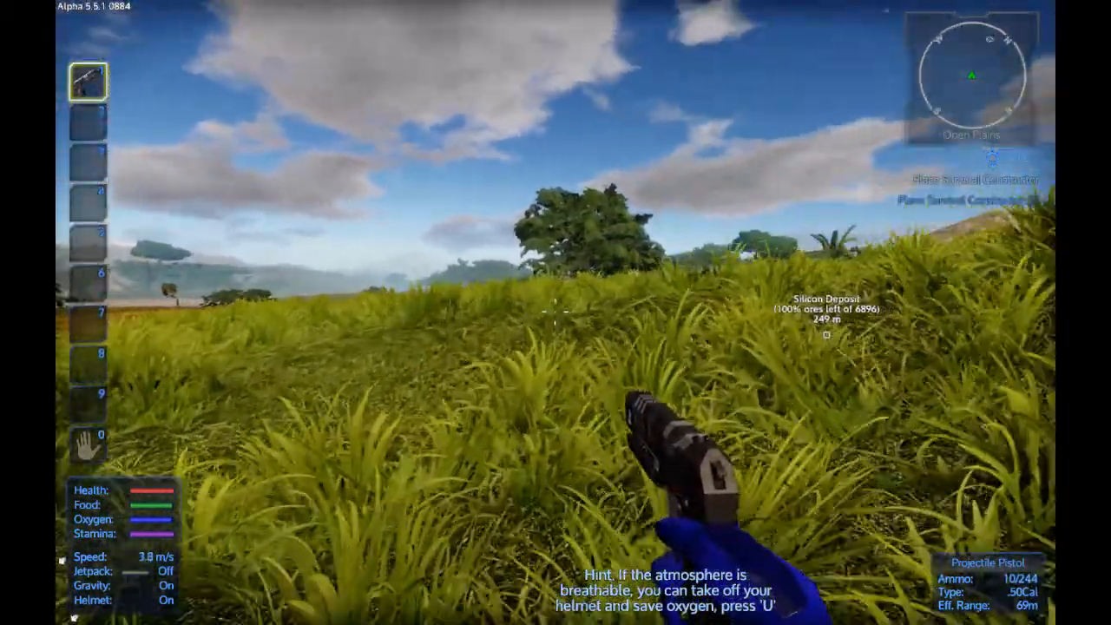
{"action": "mouse_move", "coordinate": [556, 313]}
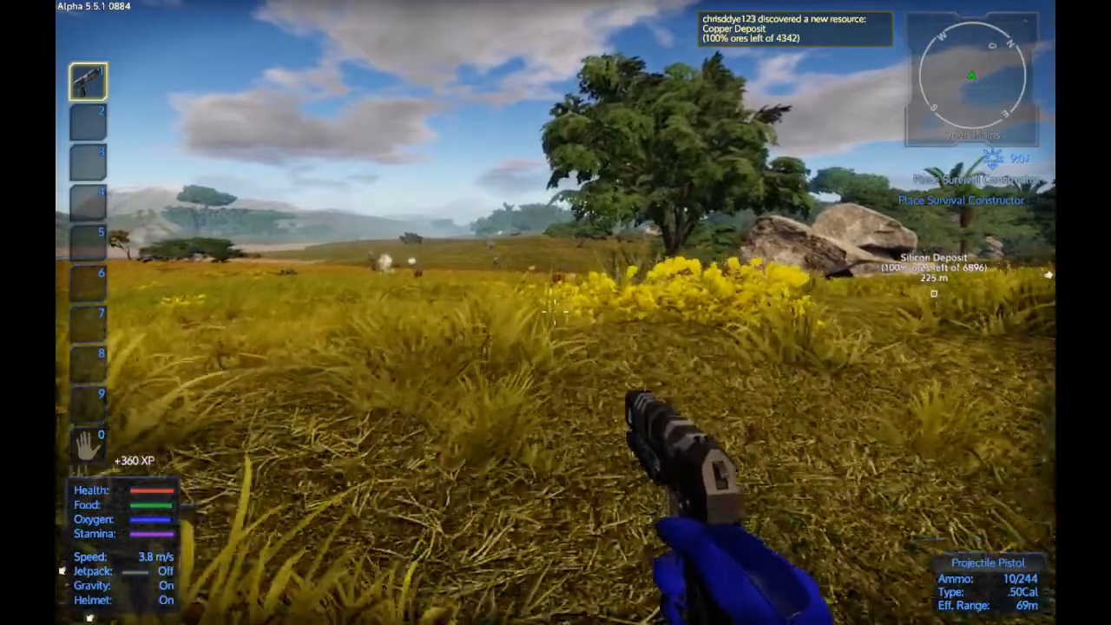
{"action": "mouse_move", "coordinate": [555, 313]}
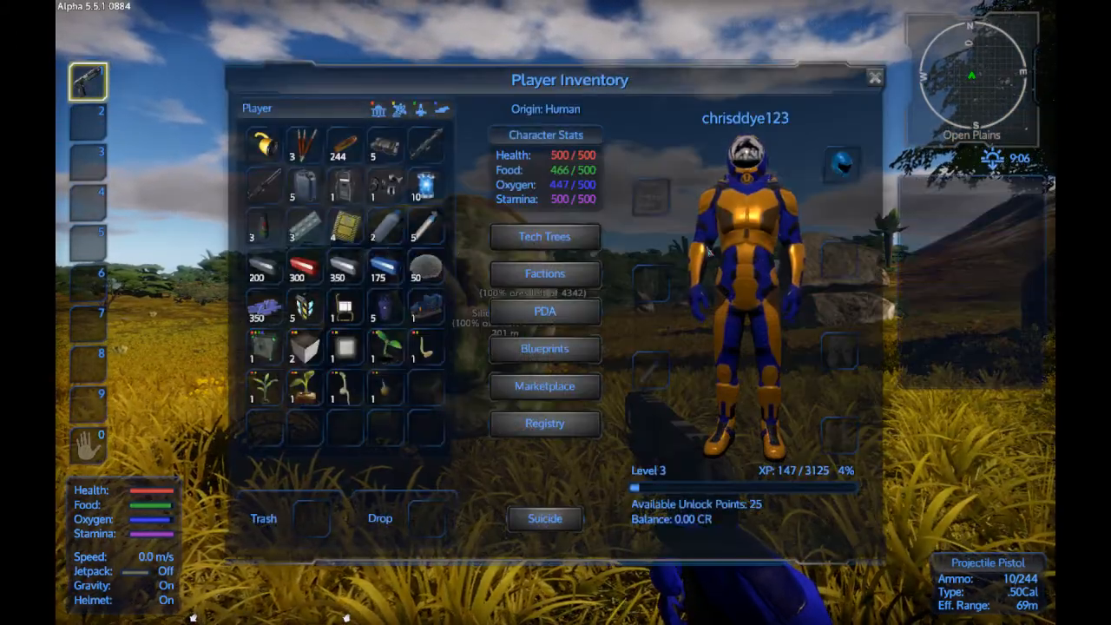
{"action": "mouse_move", "coordinate": [425, 182]}
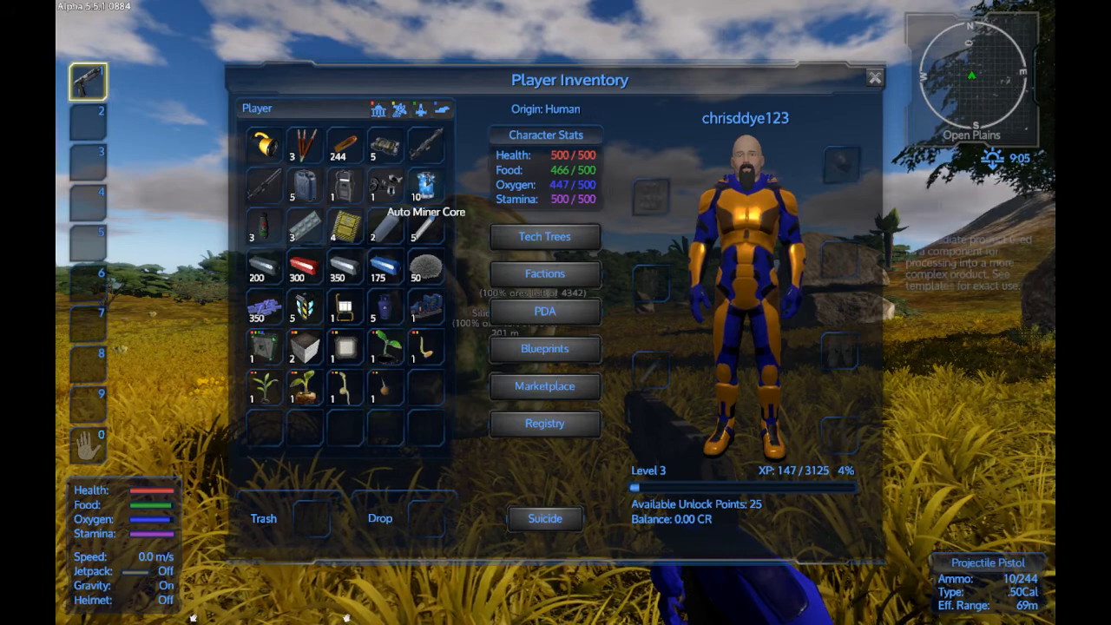
{"action": "mouse_move", "coordinate": [386, 186]}
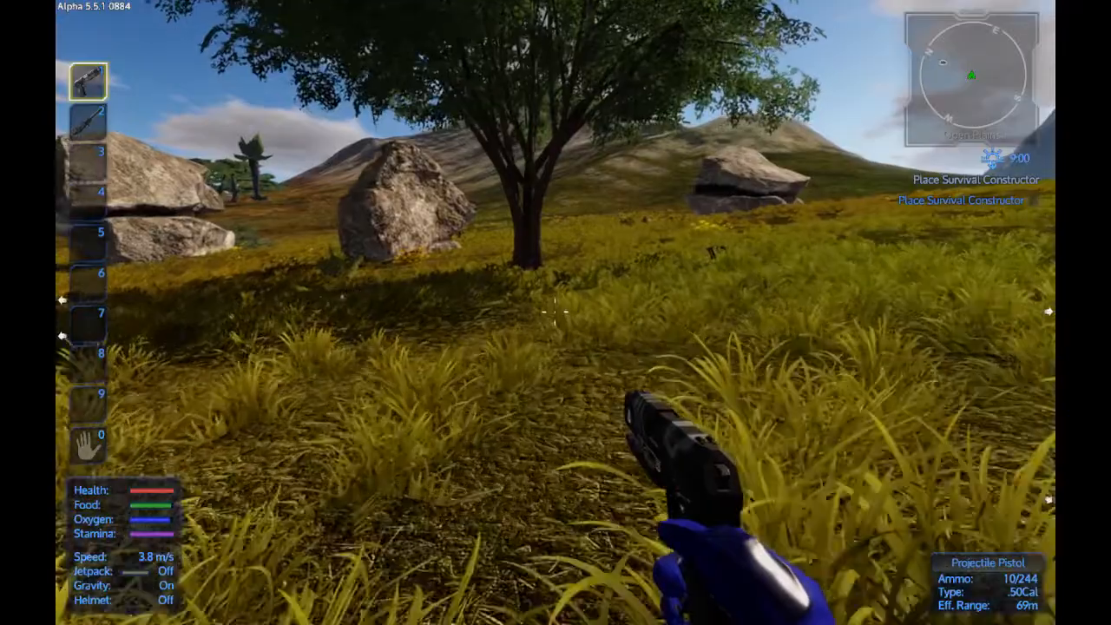
- Equip the chainsaw from hotbar slot 2 to cut trees for Wood Logs
{"action": "key", "text": "2"}
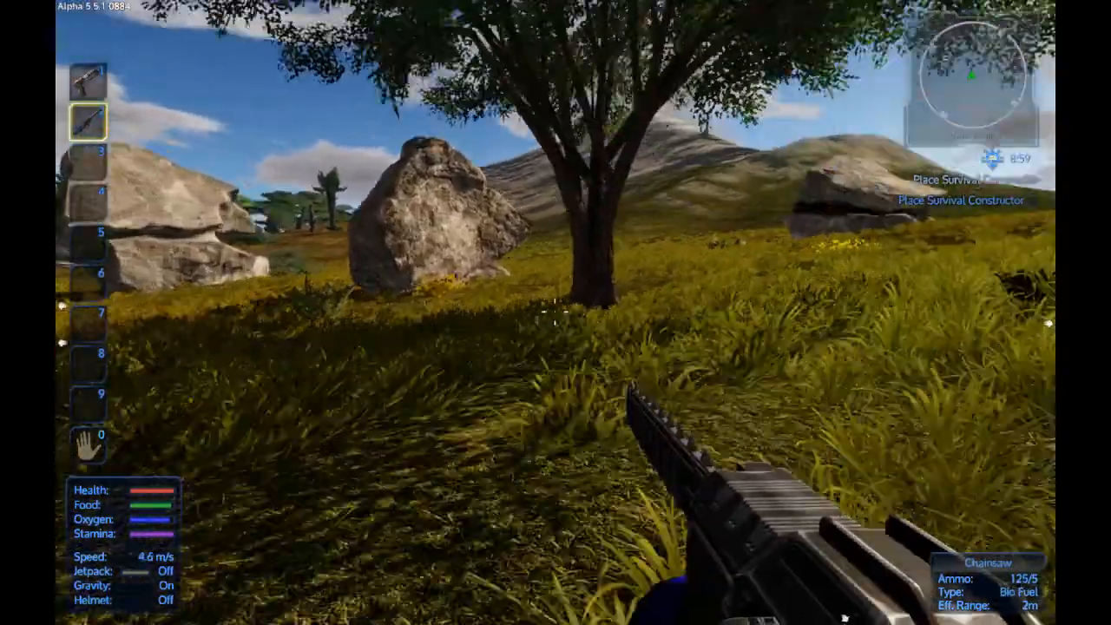
{"action": "mouse_move", "coordinate": [555, 313]}
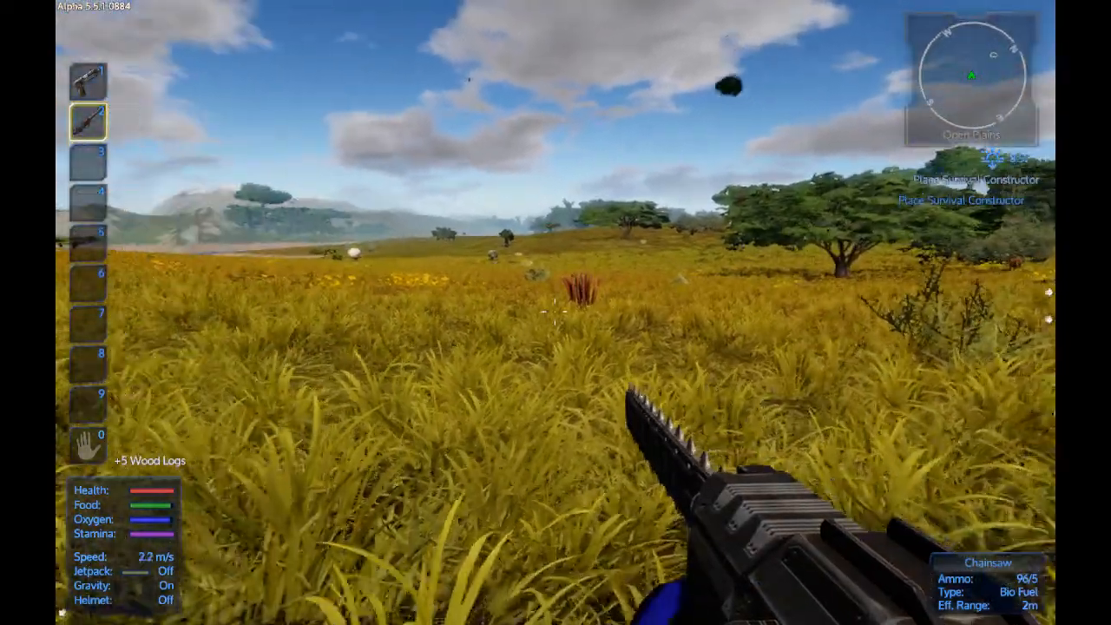
{"action": "mouse_move", "coordinate": [556, 313]}
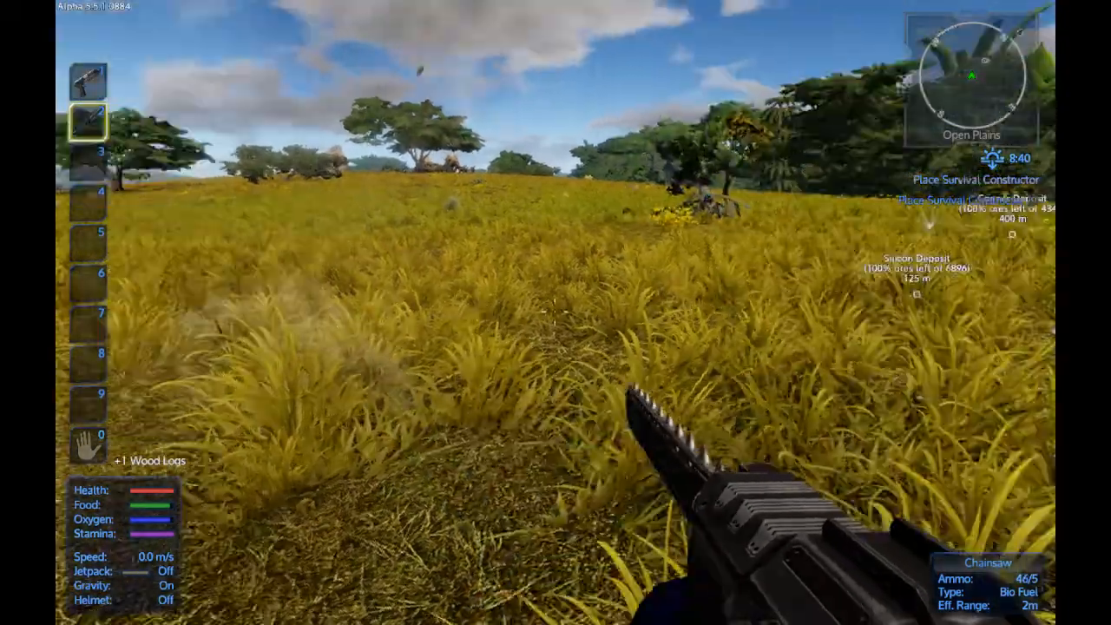
{"action": "mouse_move", "coordinate": [556, 312]}
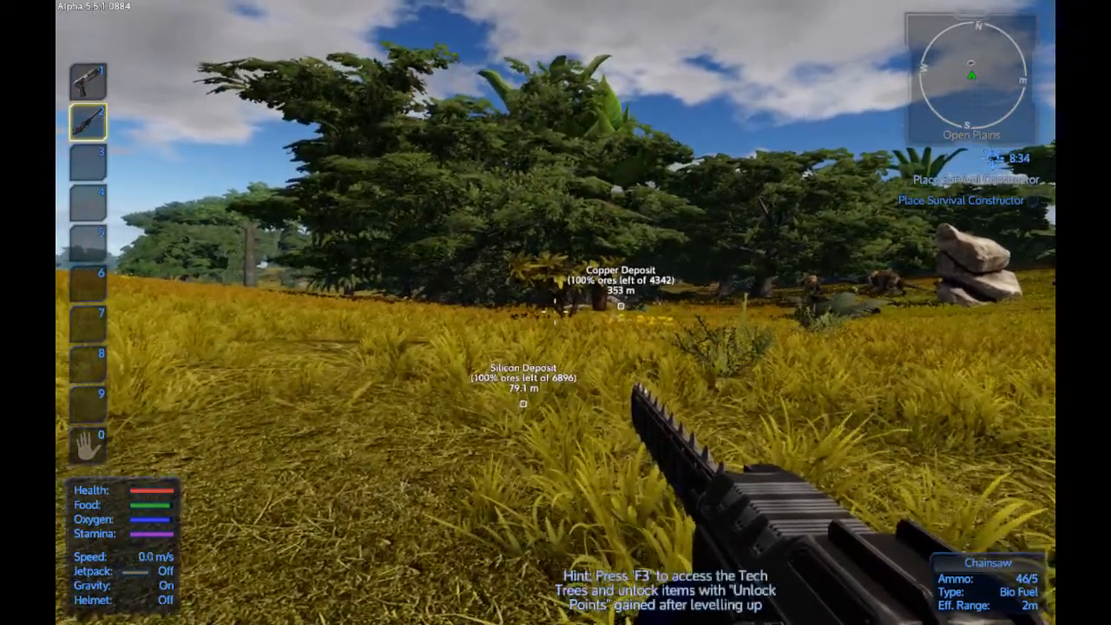
- Cross the plains onto the magnesium and iron ore boulder overlooking the river
{"action": "key", "text": "w"}
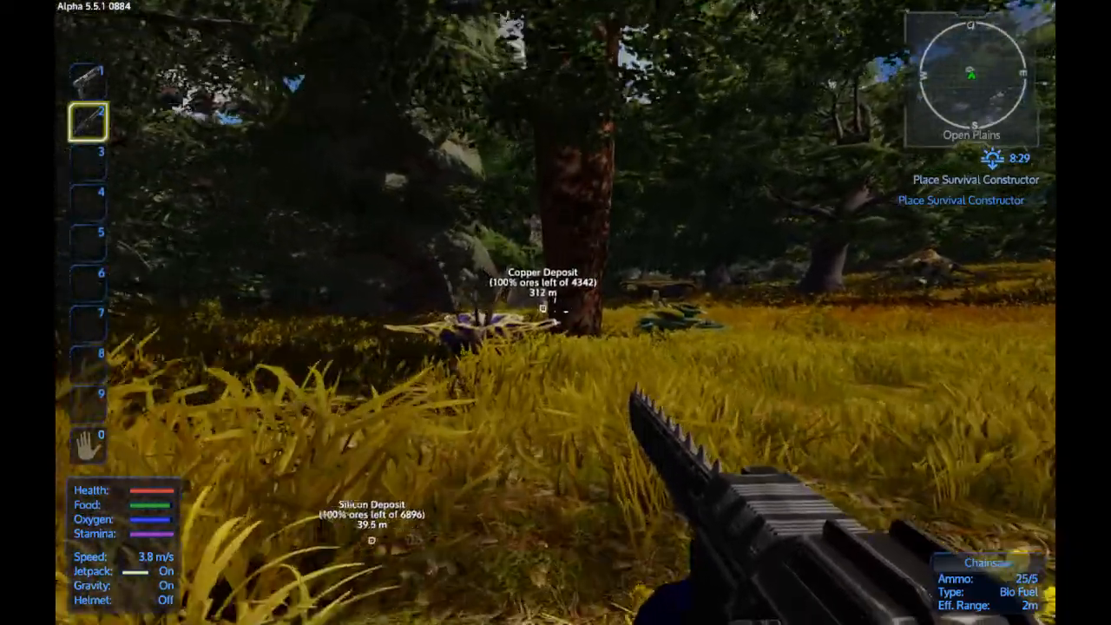
{"action": "mouse_move", "coordinate": [556, 313]}
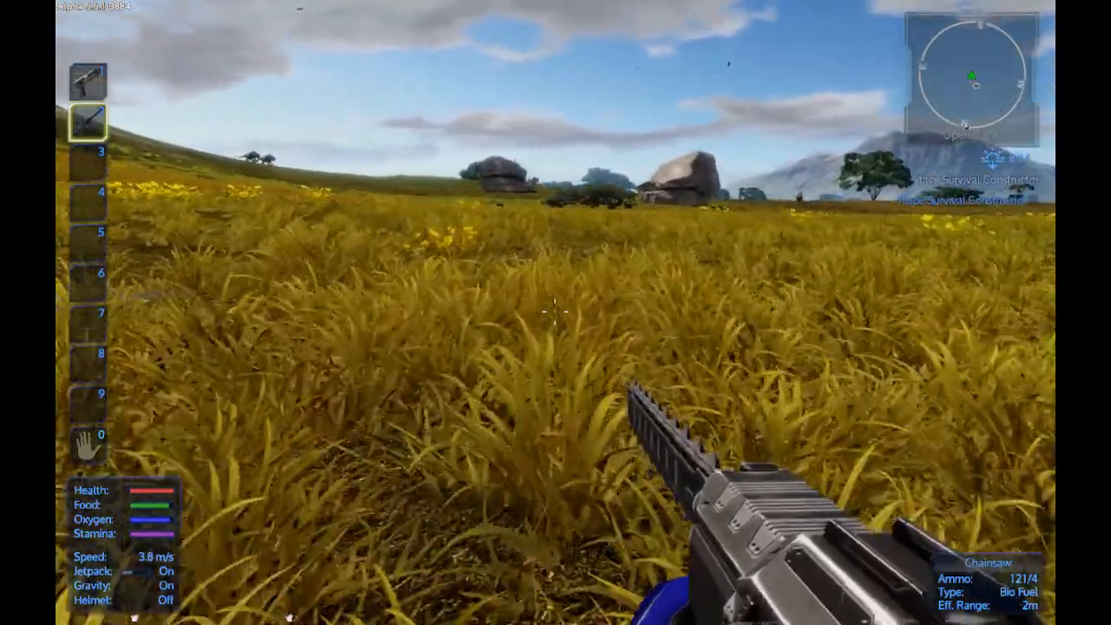
{"action": "mouse_move", "coordinate": [555, 312]}
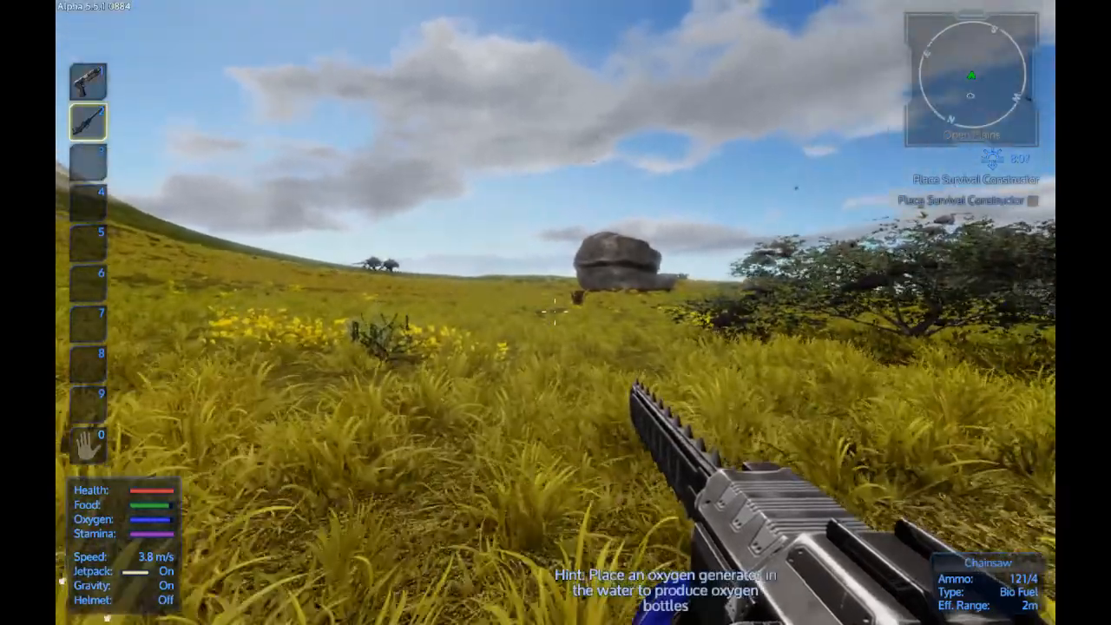
{"action": "mouse_move", "coordinate": [556, 313]}
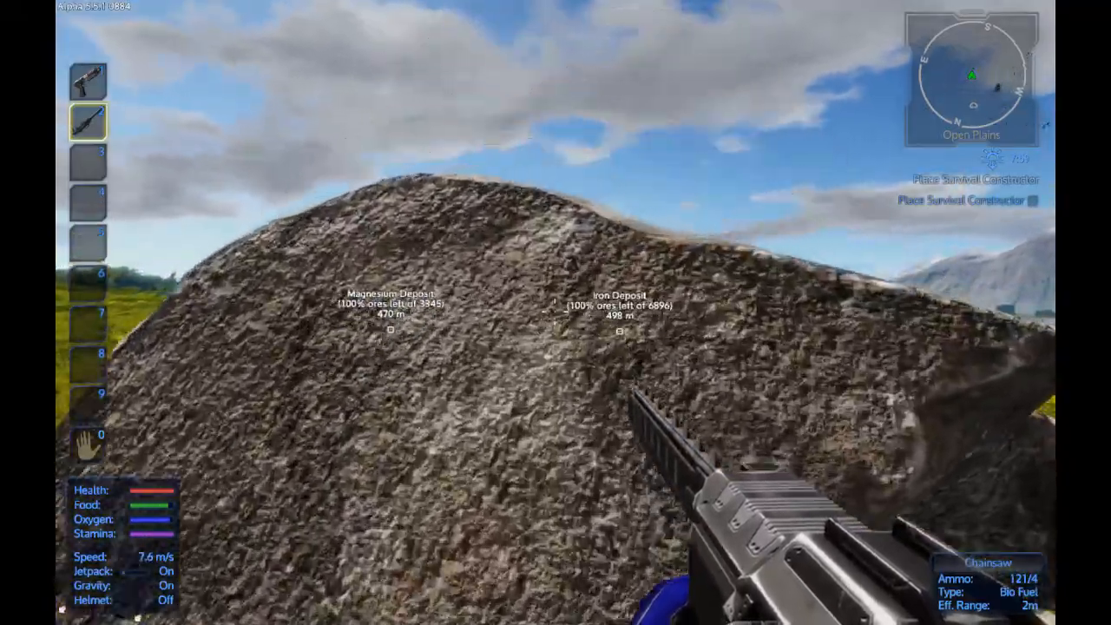
{"action": "mouse_move", "coordinate": [556, 313]}
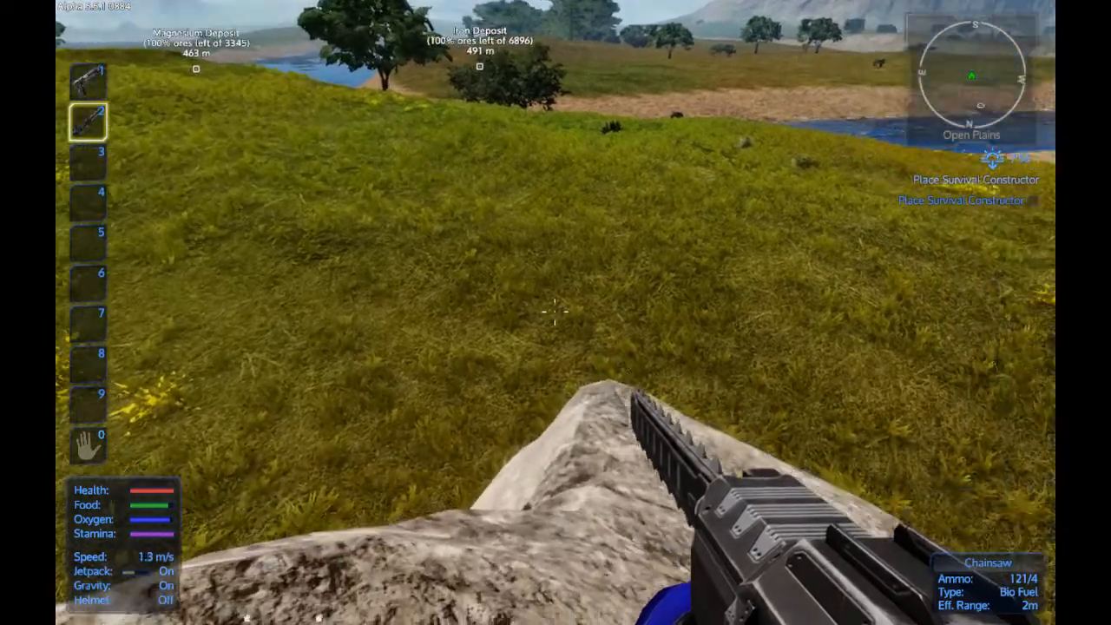
{"action": "mouse_move", "coordinate": [556, 312]}
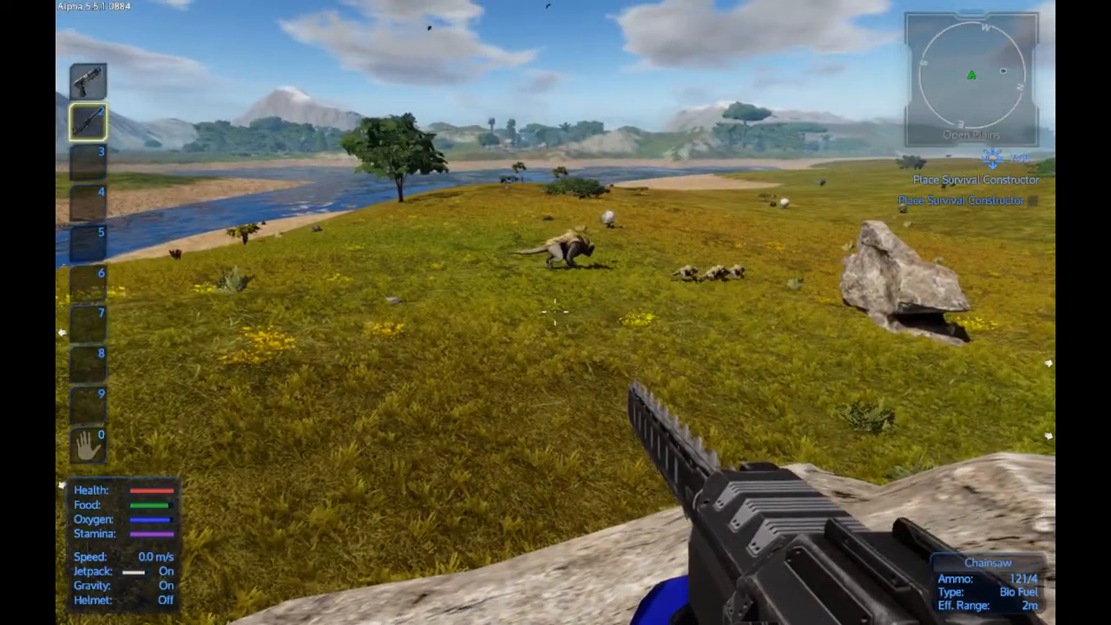
- Shoot the grazing and charging creatures with the projectile pistol, reloading twice
{"action": "key", "text": "1"}
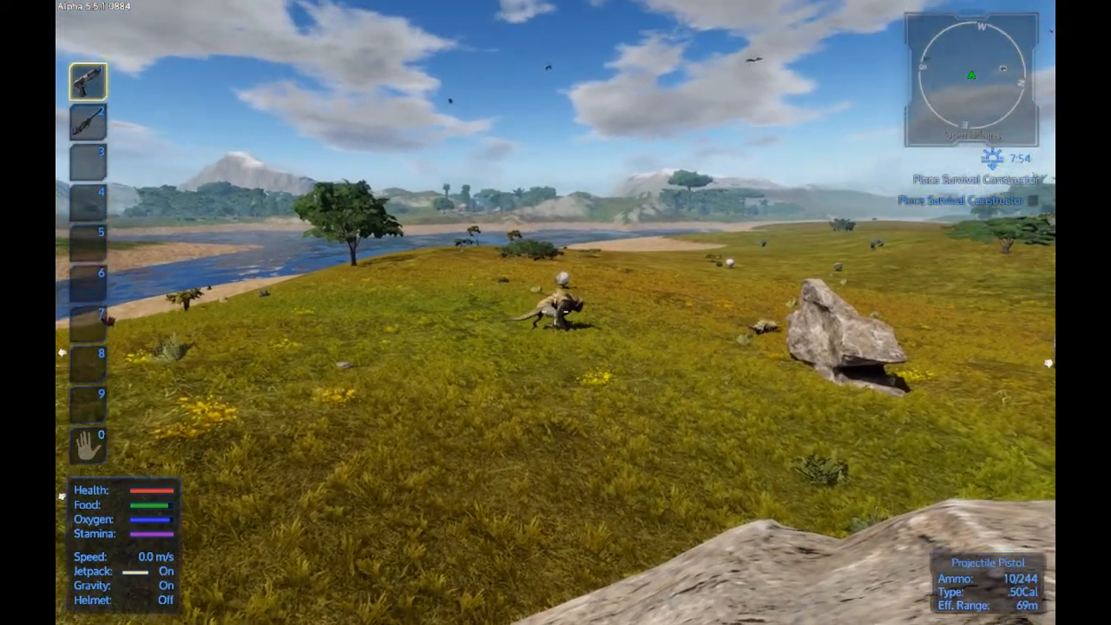
{"action": "left_click", "coordinate": [556, 313]}
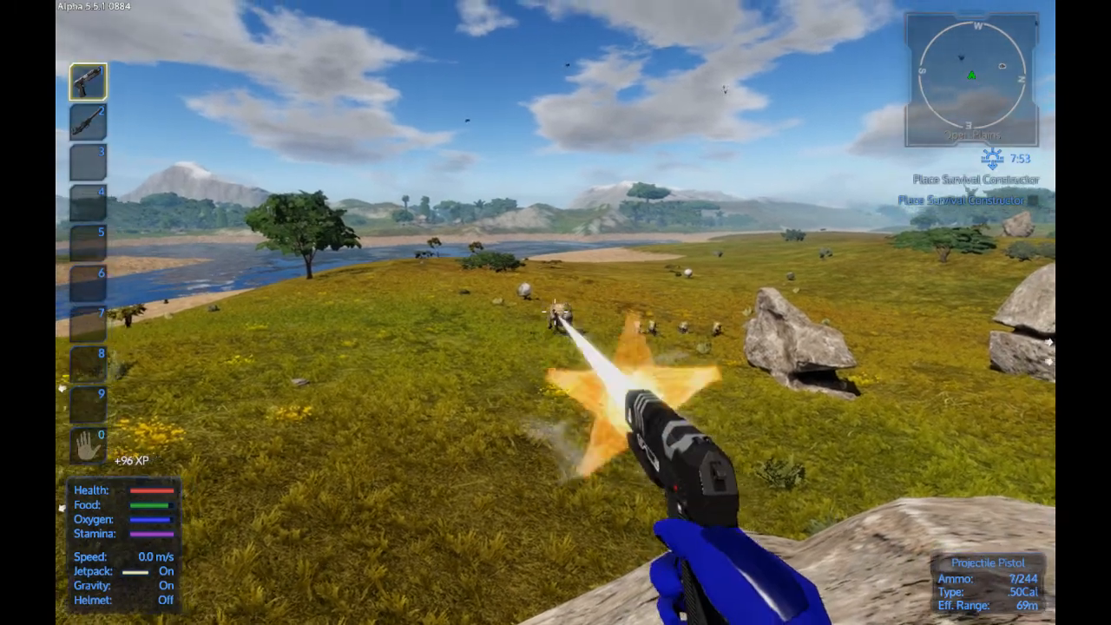
{"action": "left_click", "coordinate": [556, 313]}
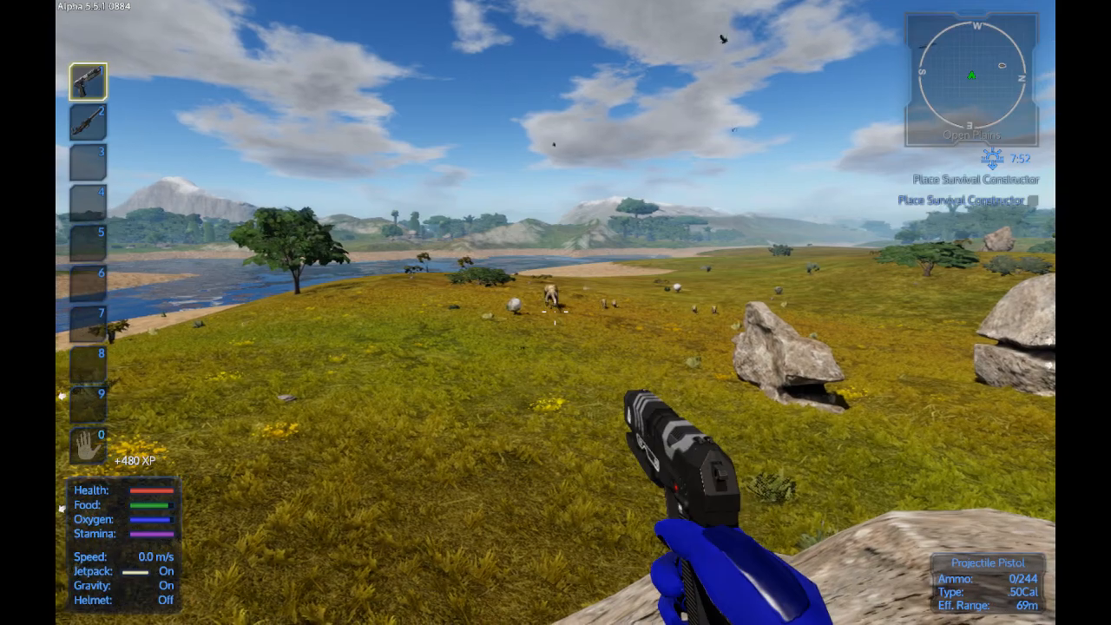
{"action": "key", "text": "r"}
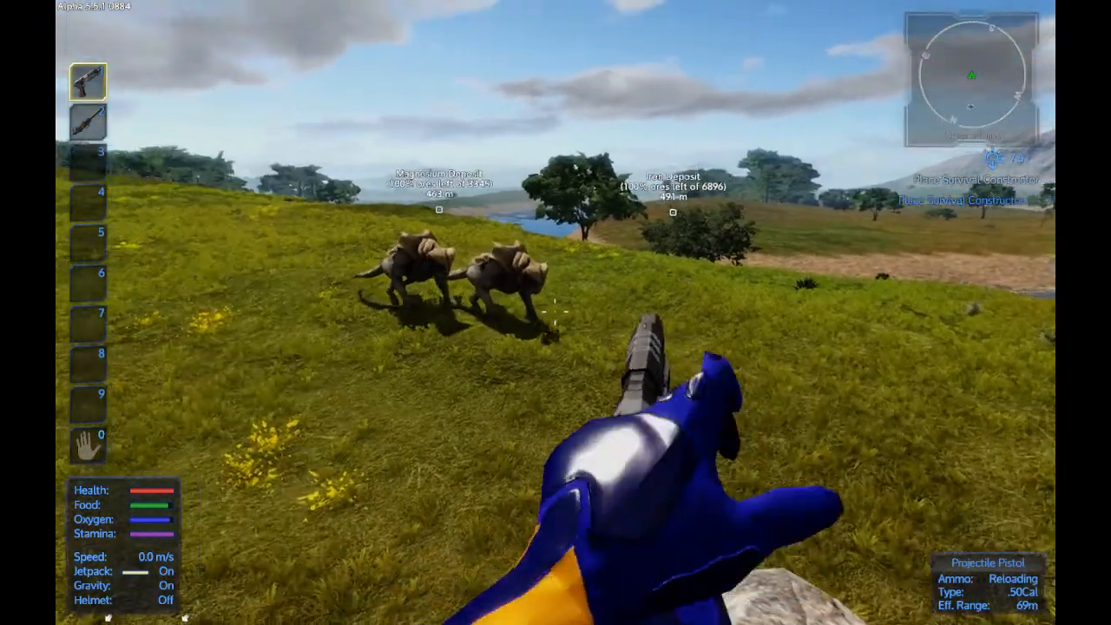
{"action": "left_click", "coordinate": [556, 313]}
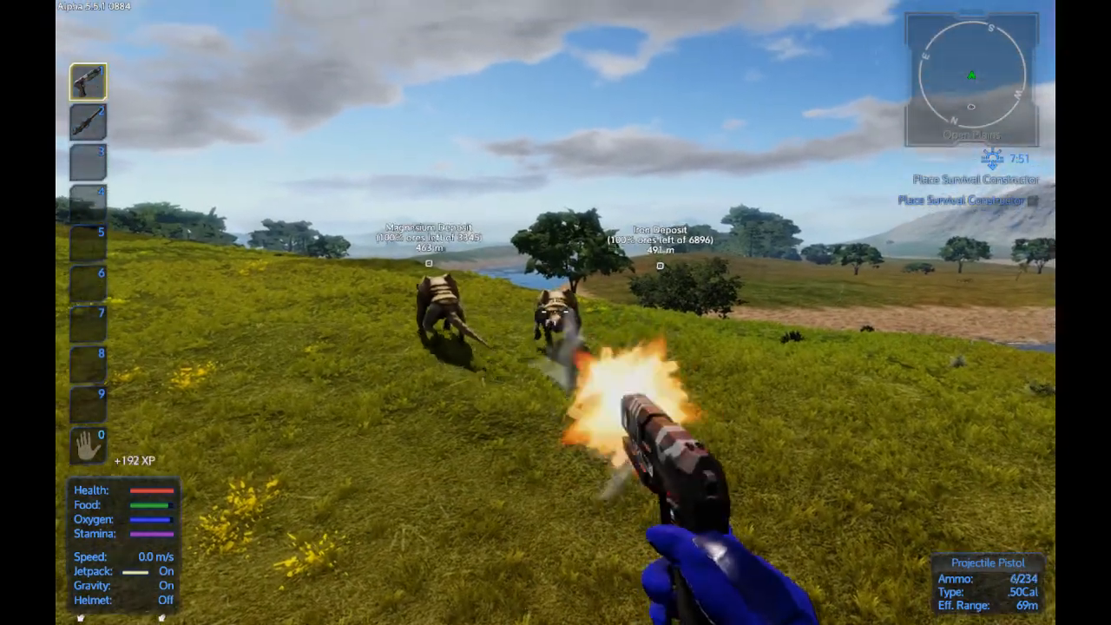
{"action": "left_click", "coordinate": [556, 313]}
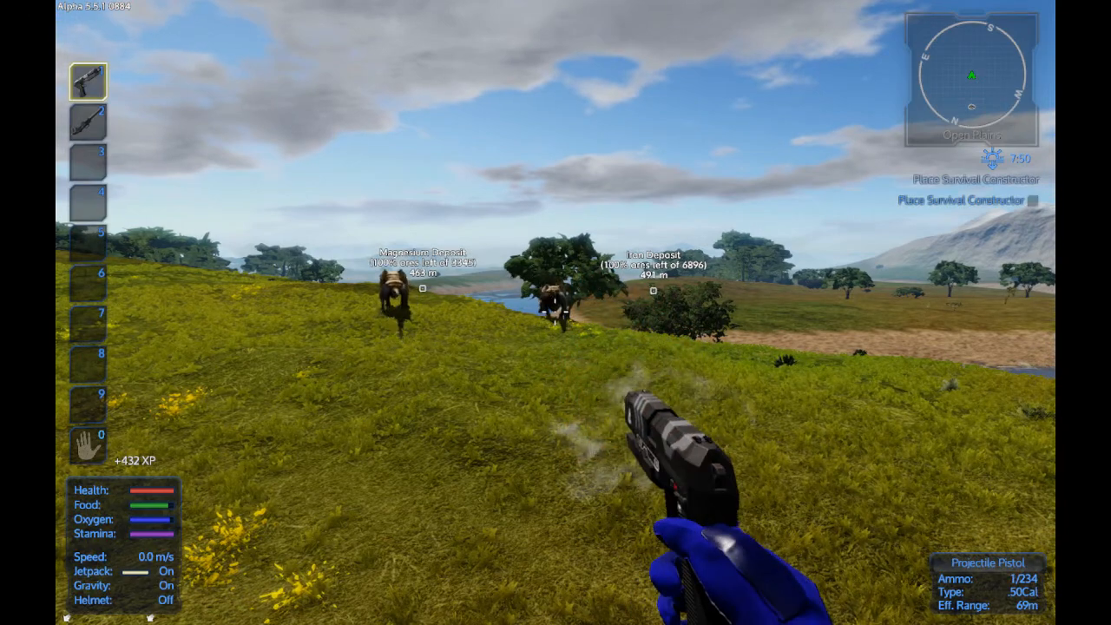
{"action": "key", "text": "r"}
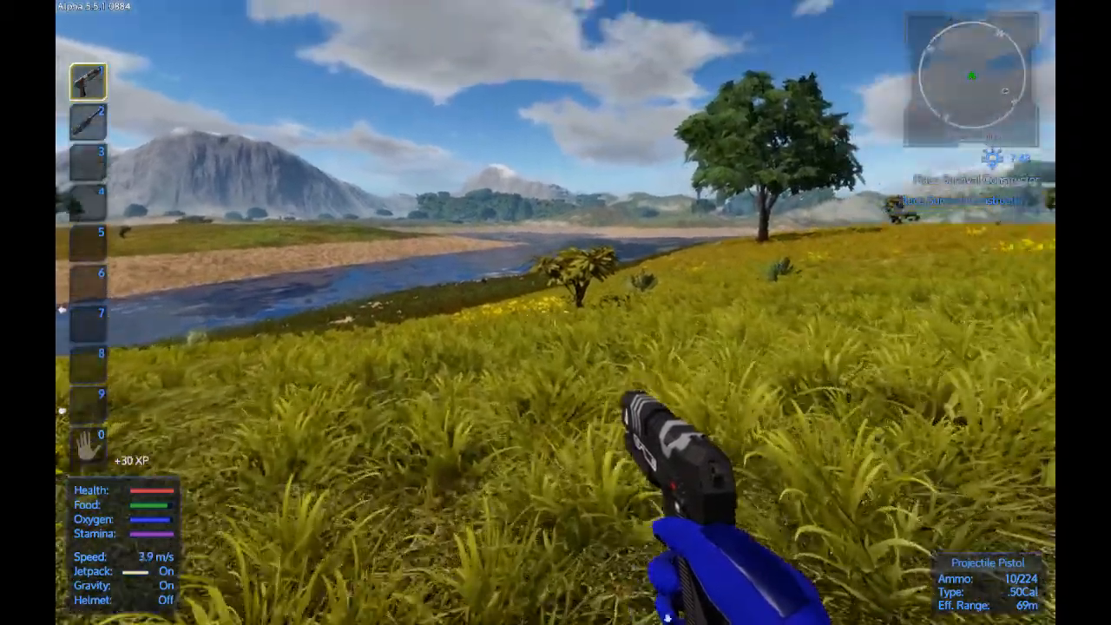
{"action": "mouse_move", "coordinate": [555, 312]}
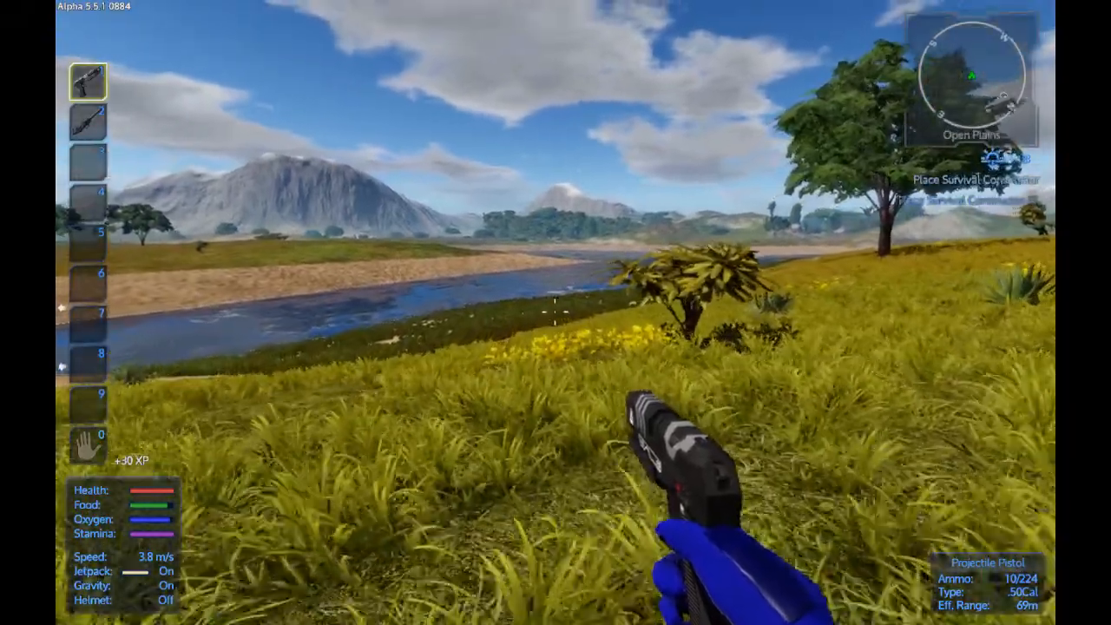
{"action": "mouse_move", "coordinate": [556, 313]}
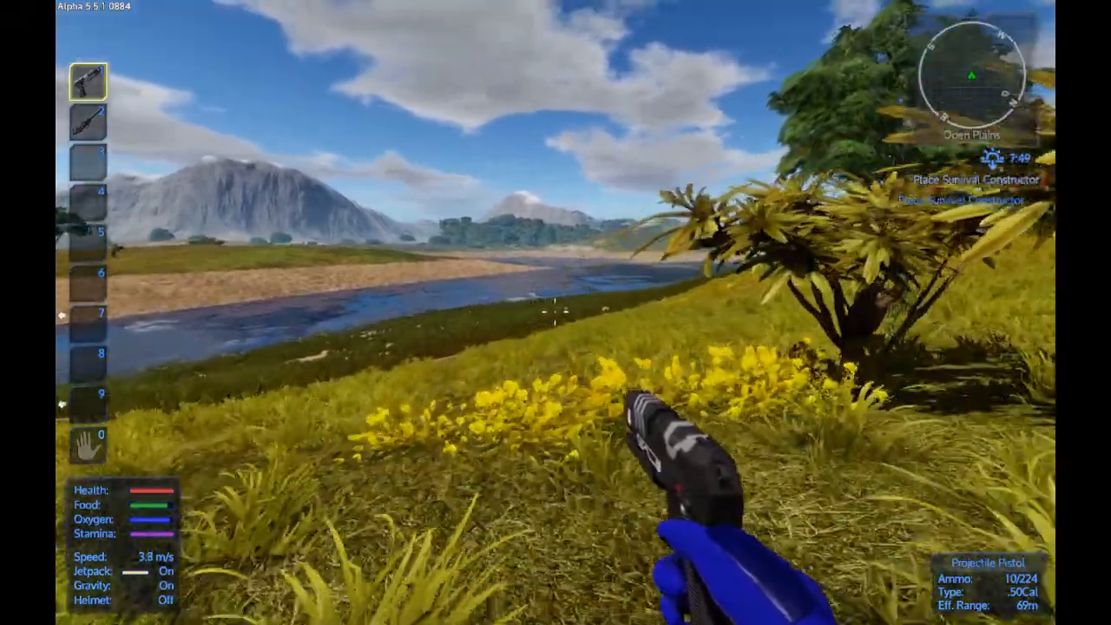
{"action": "mouse_move", "coordinate": [556, 313]}
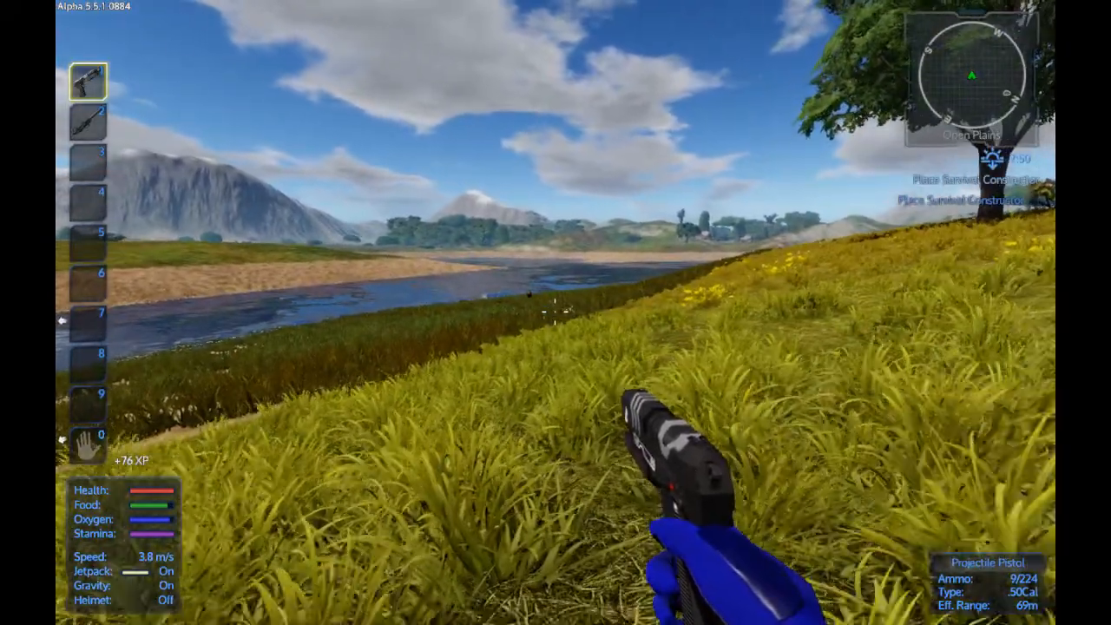
{"action": "mouse_move", "coordinate": [555, 313]}
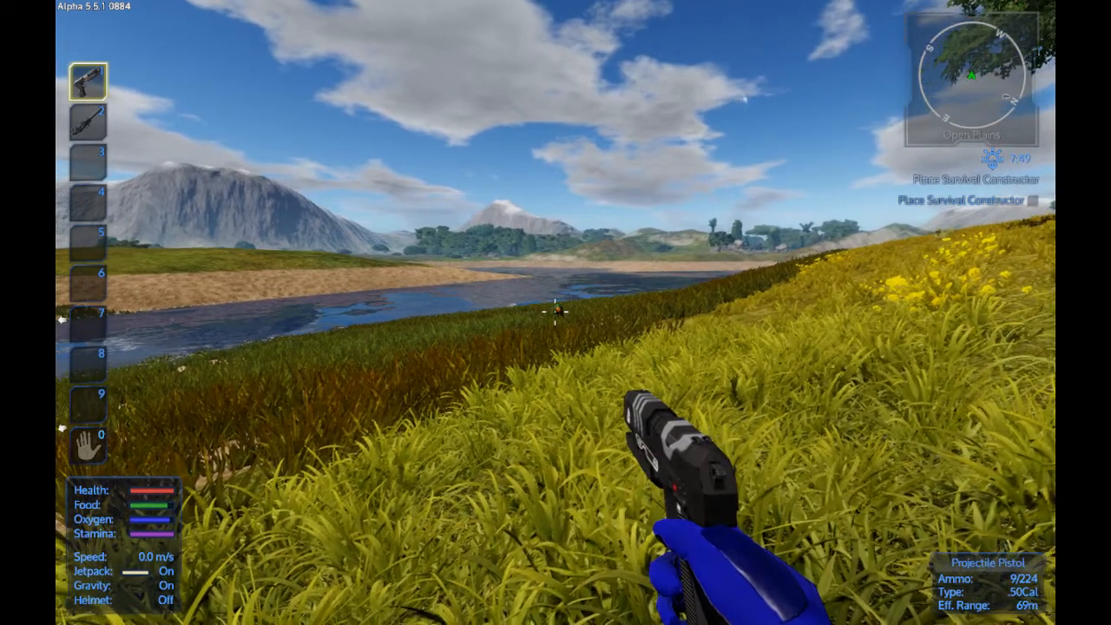
- Shoot the slime hiding in the riverside grass and search its remains
{"action": "left_click", "coordinate": [556, 313]}
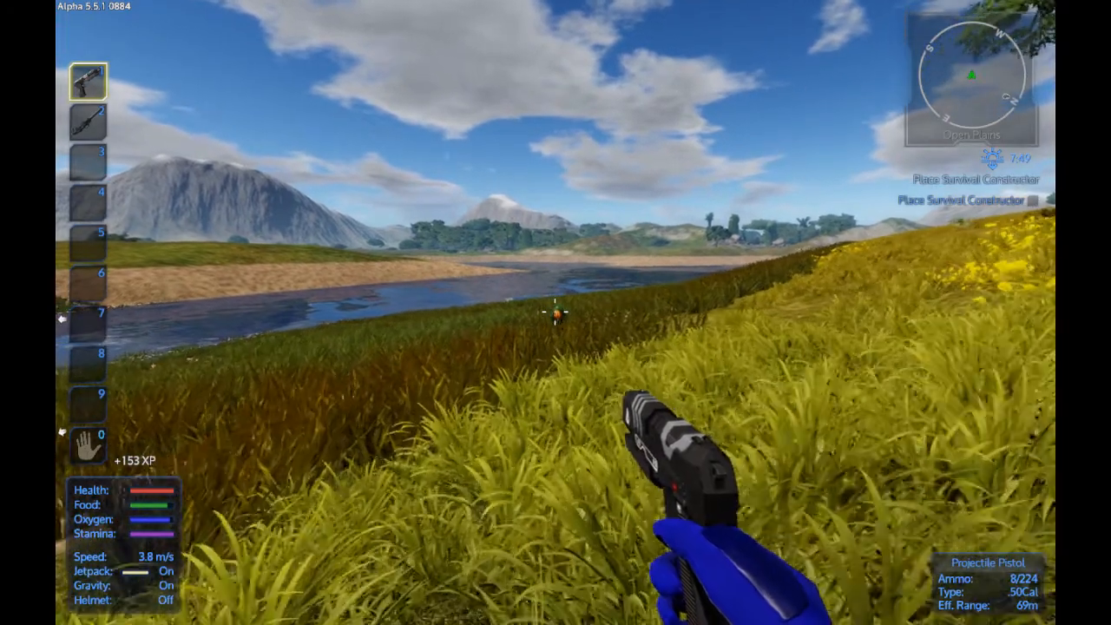
{"action": "left_click", "coordinate": [556, 313]}
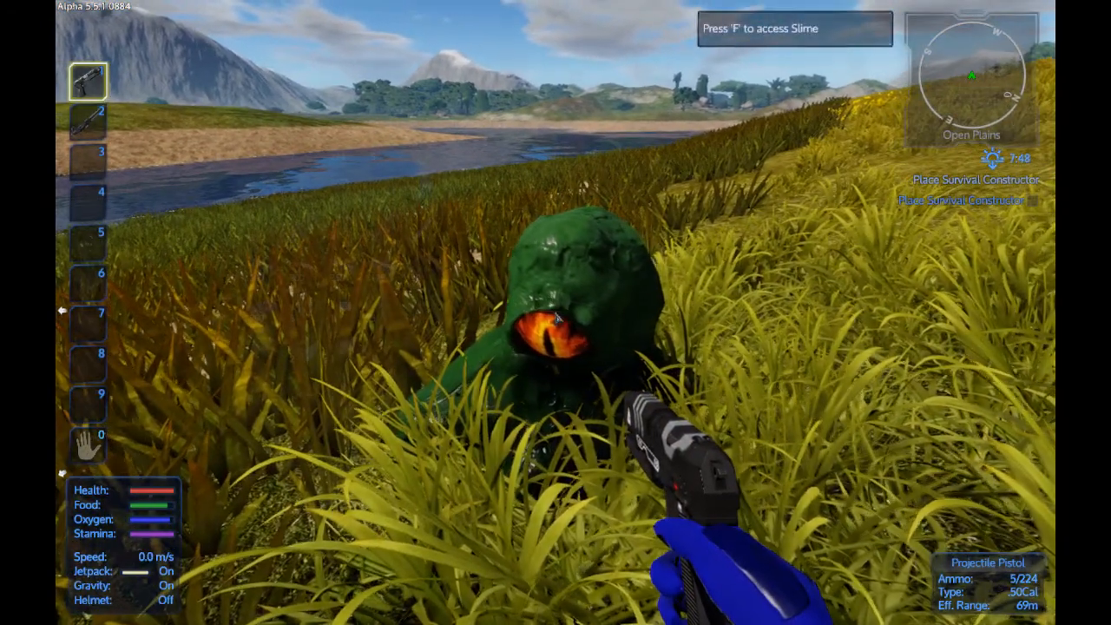
{"action": "key", "text": "f"}
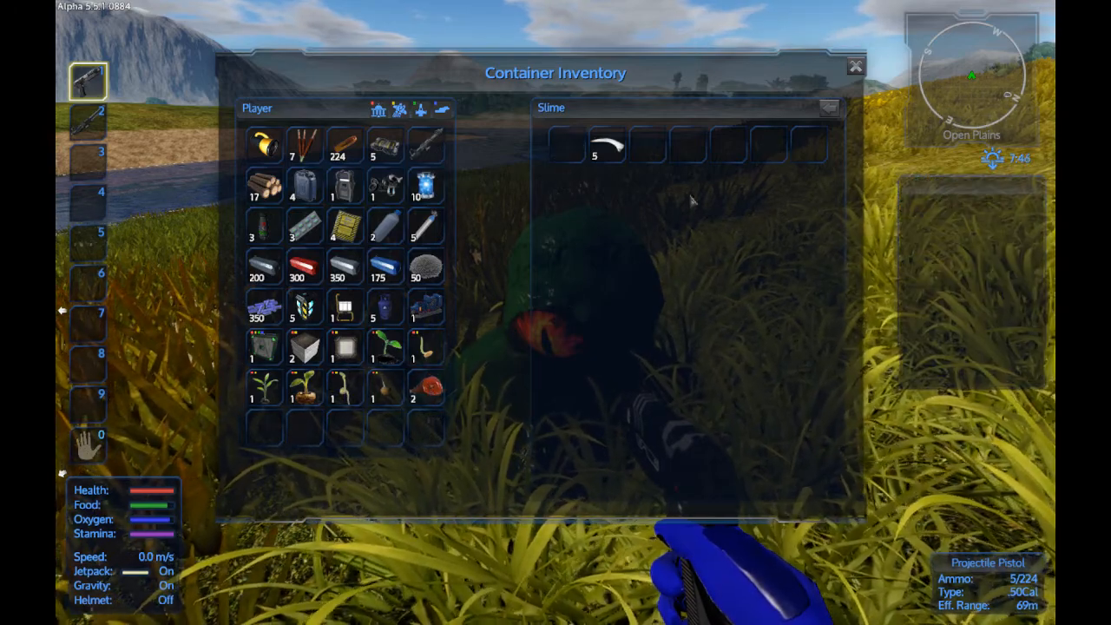
{"action": "left_click", "coordinate": [855, 65]}
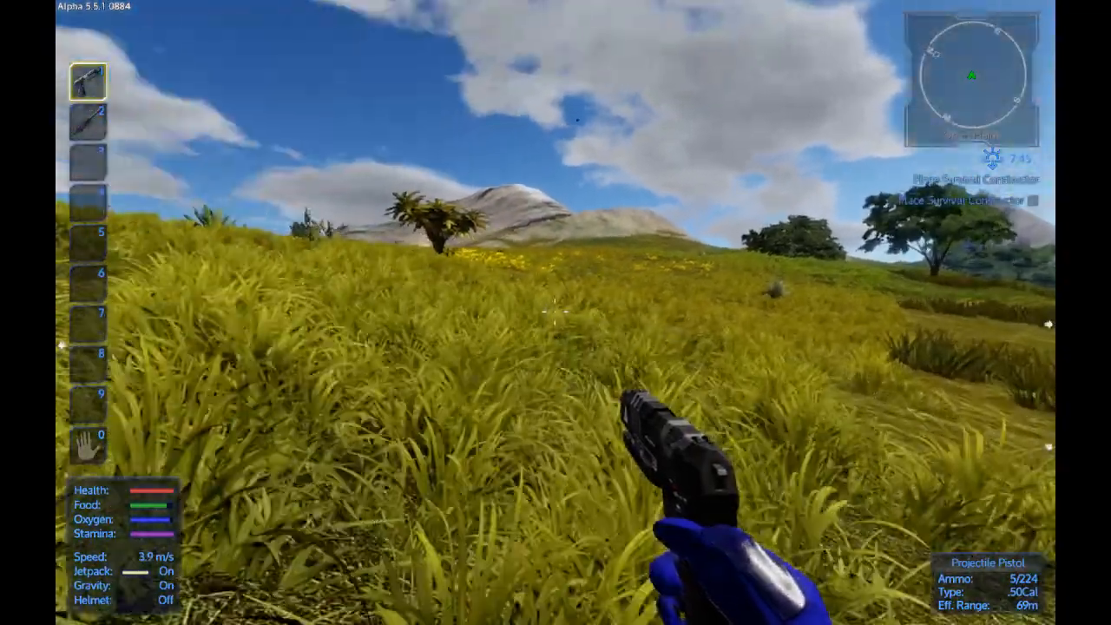
{"action": "mouse_move", "coordinate": [556, 312]}
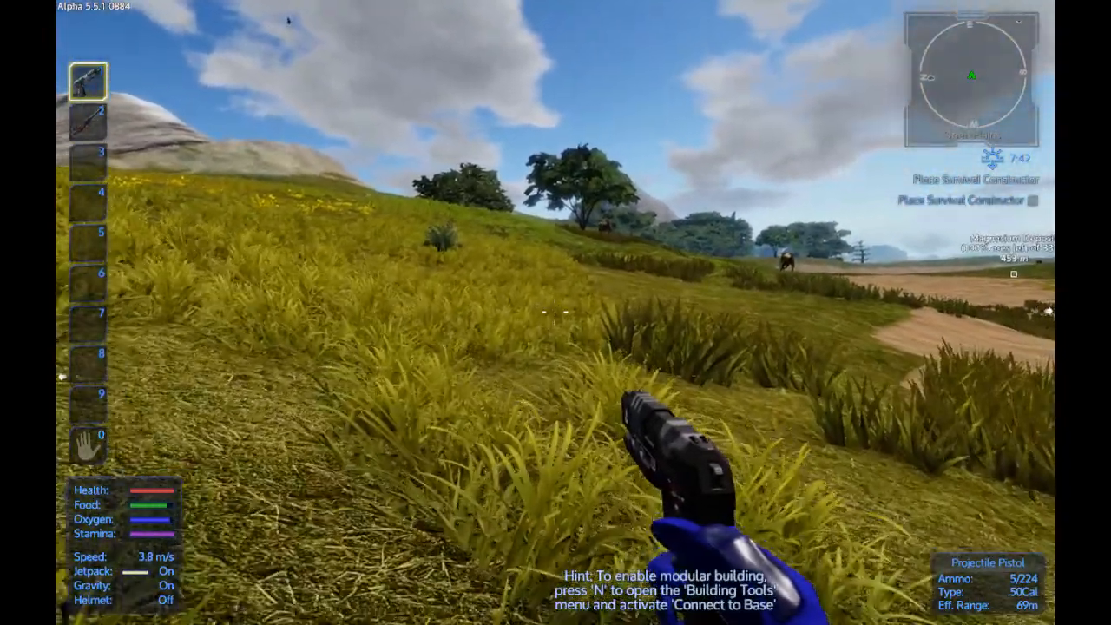
- Shoot the Lizard Mule near the deposit and take the item from its carcass
{"action": "left_click", "coordinate": [555, 312]}
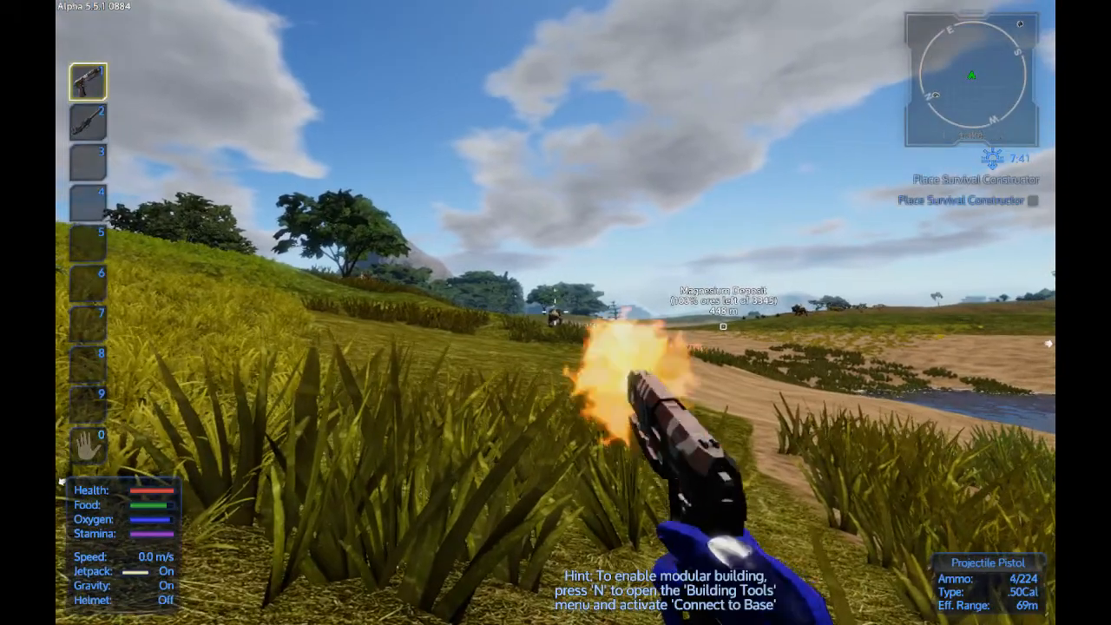
{"action": "left_click", "coordinate": [556, 312]}
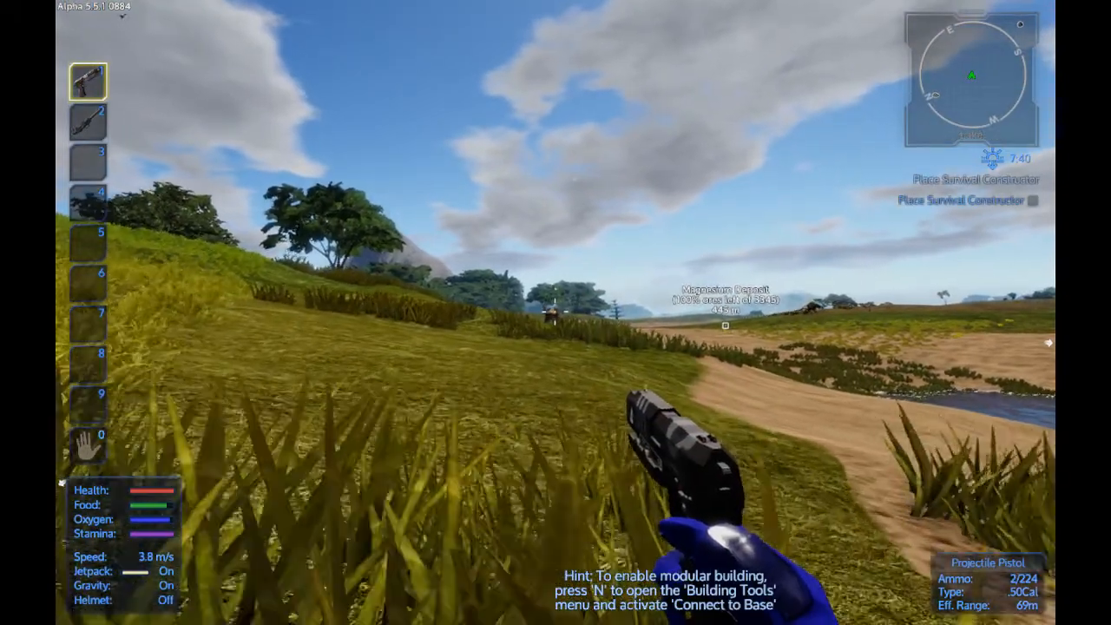
{"action": "key", "text": "r"}
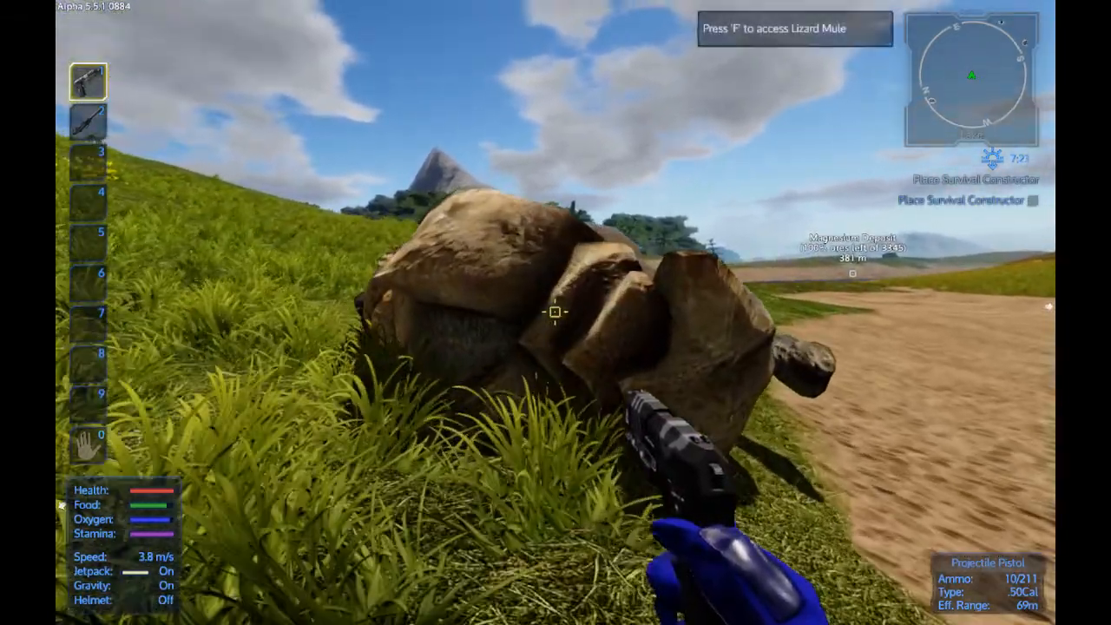
{"action": "key", "text": "f"}
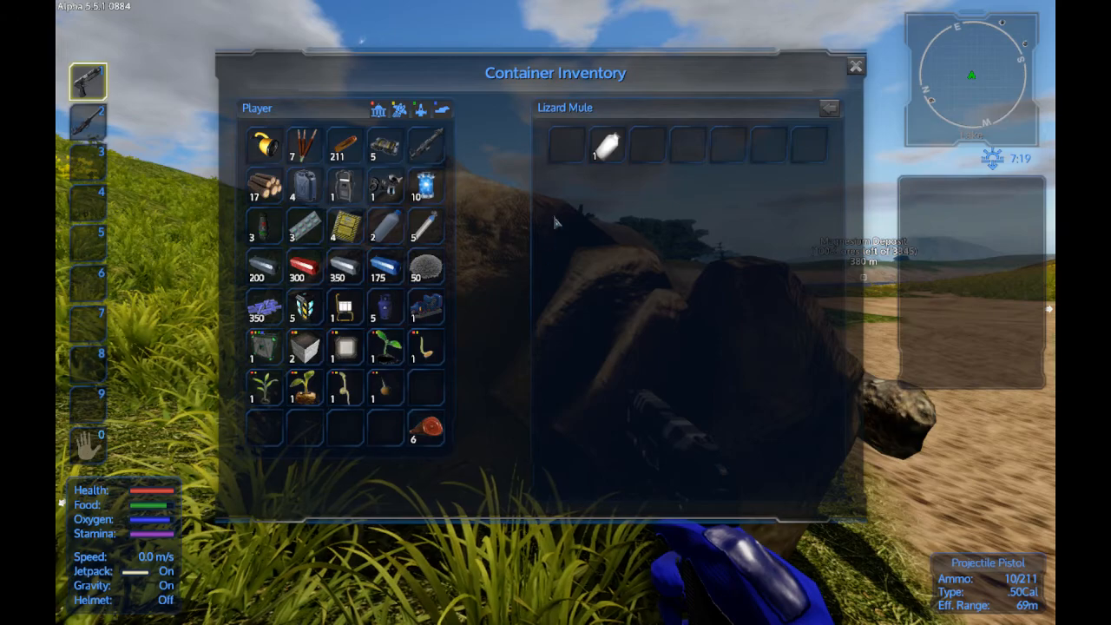
{"action": "left_click", "coordinate": [608, 143]}
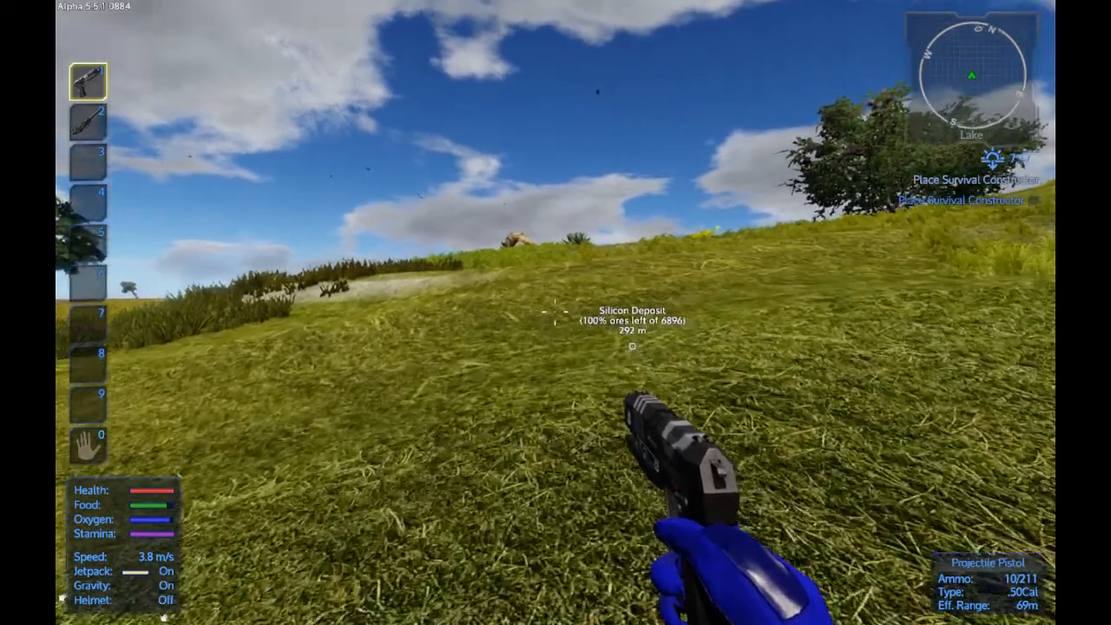
{"action": "mouse_move", "coordinate": [556, 313]}
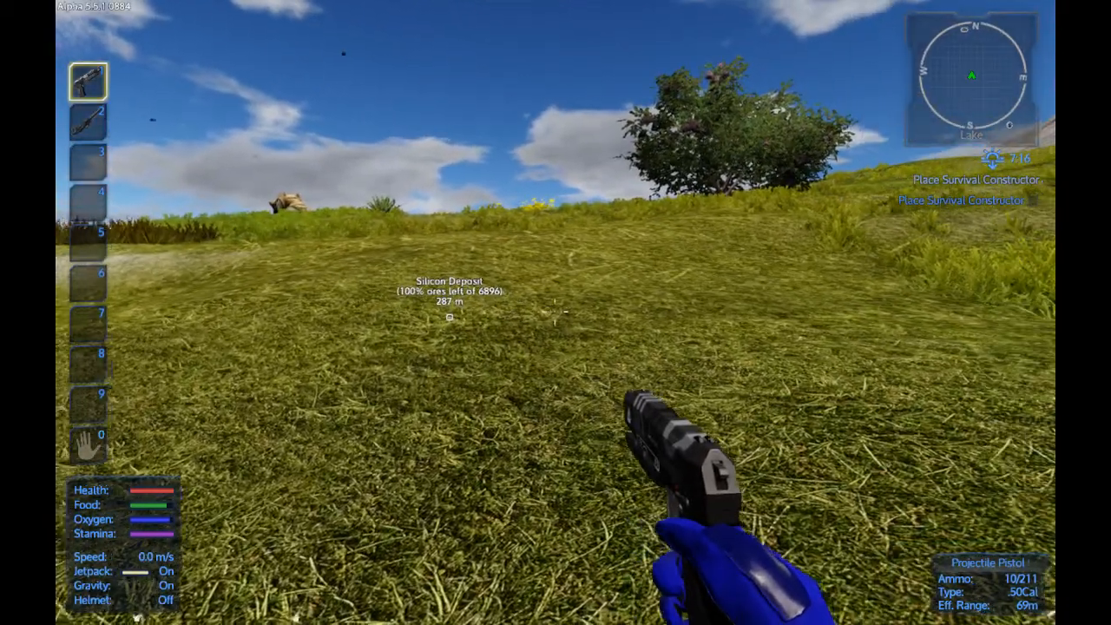
- Queue a batch of Wood Planks in the Survival Constructor, then close its window
{"action": "key", "text": "i"}
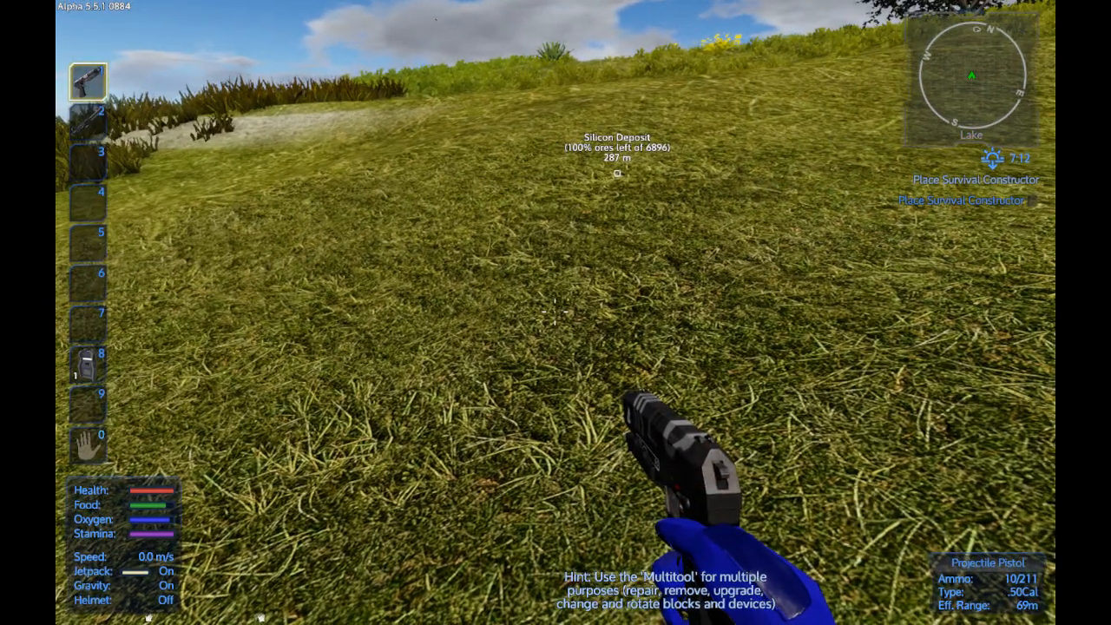
{"action": "mouse_move", "coordinate": [556, 313]}
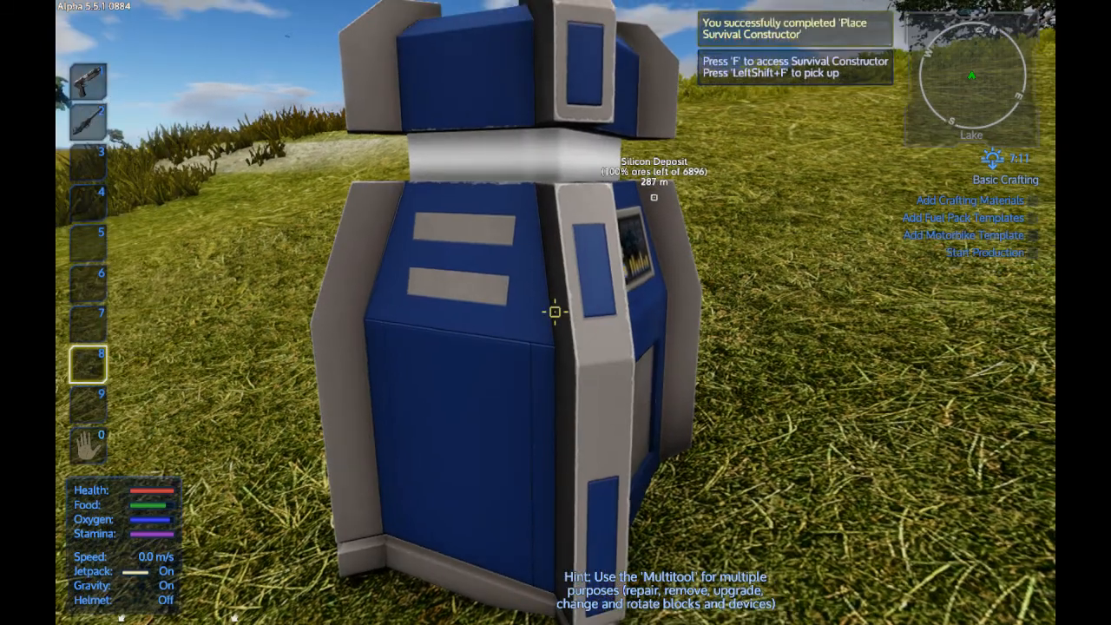
{"action": "key", "text": "f"}
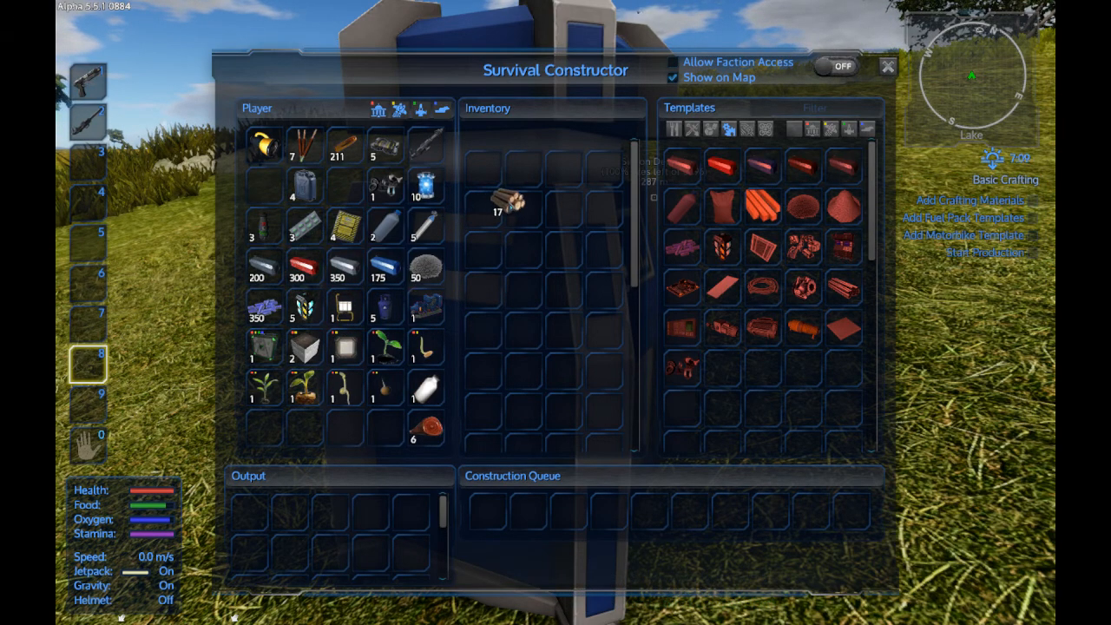
{"action": "mouse_move", "coordinate": [764, 204]}
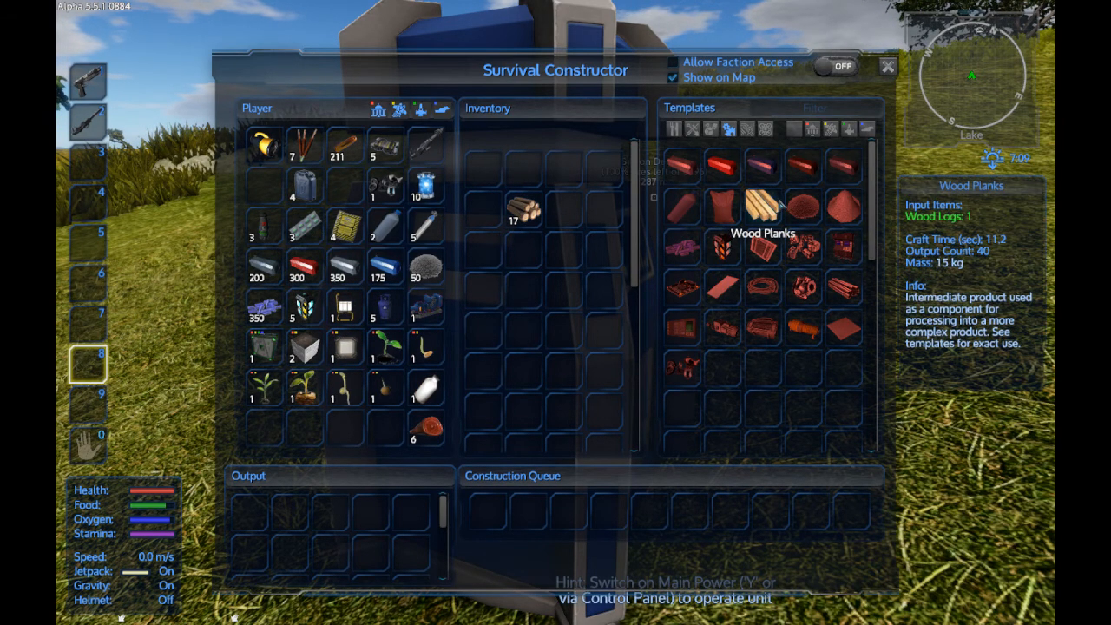
{"action": "left_click", "coordinate": [764, 204]}
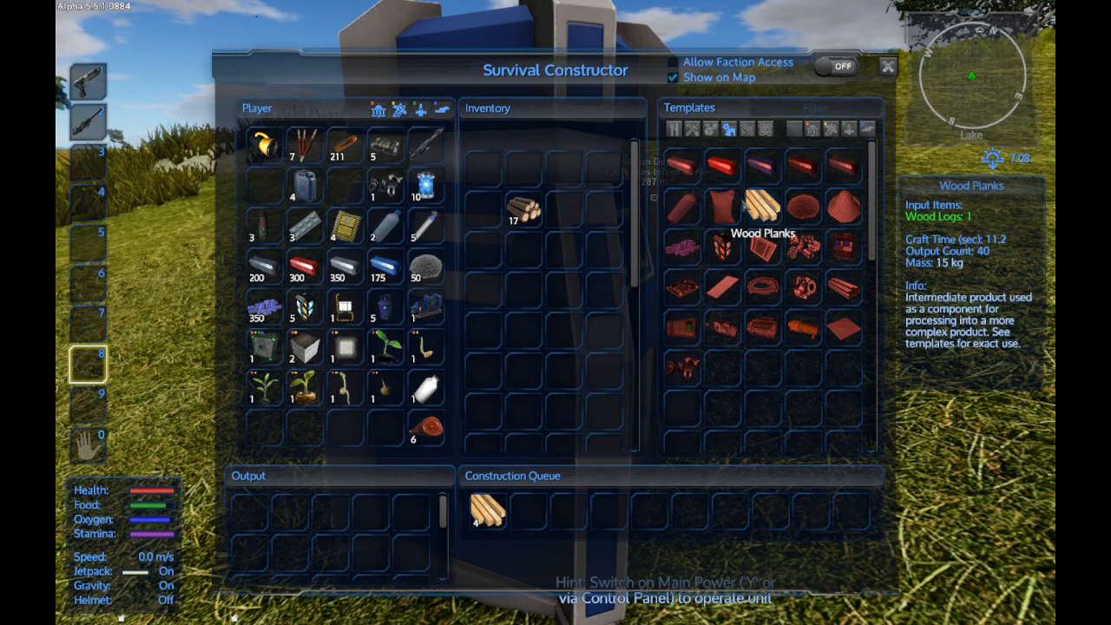
{"action": "mouse_move", "coordinate": [328, 202]}
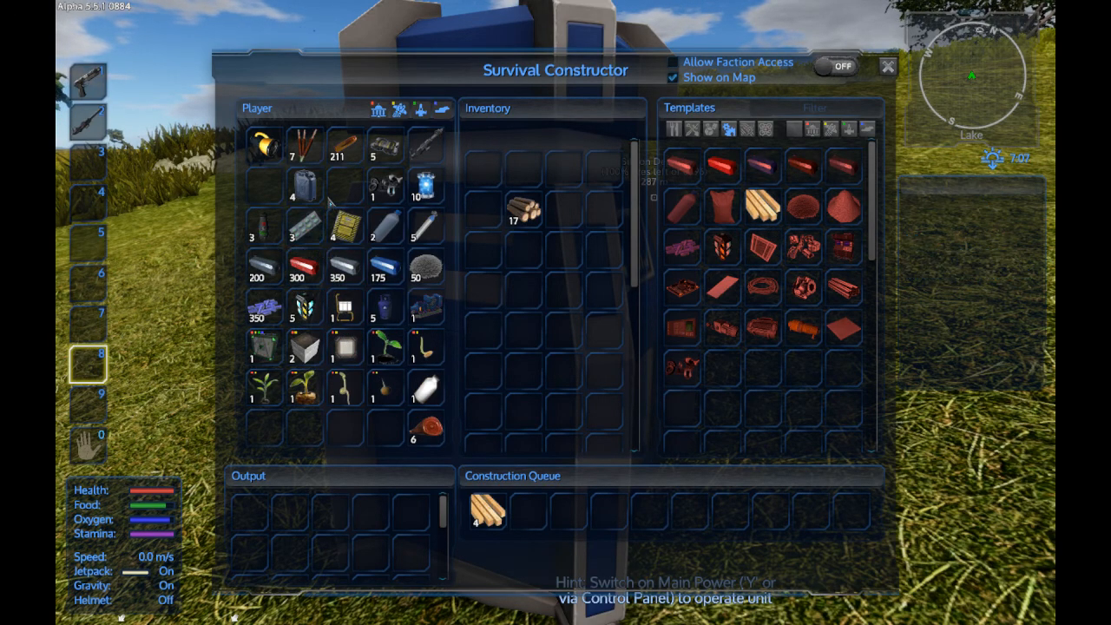
{"action": "key", "text": "Escape"}
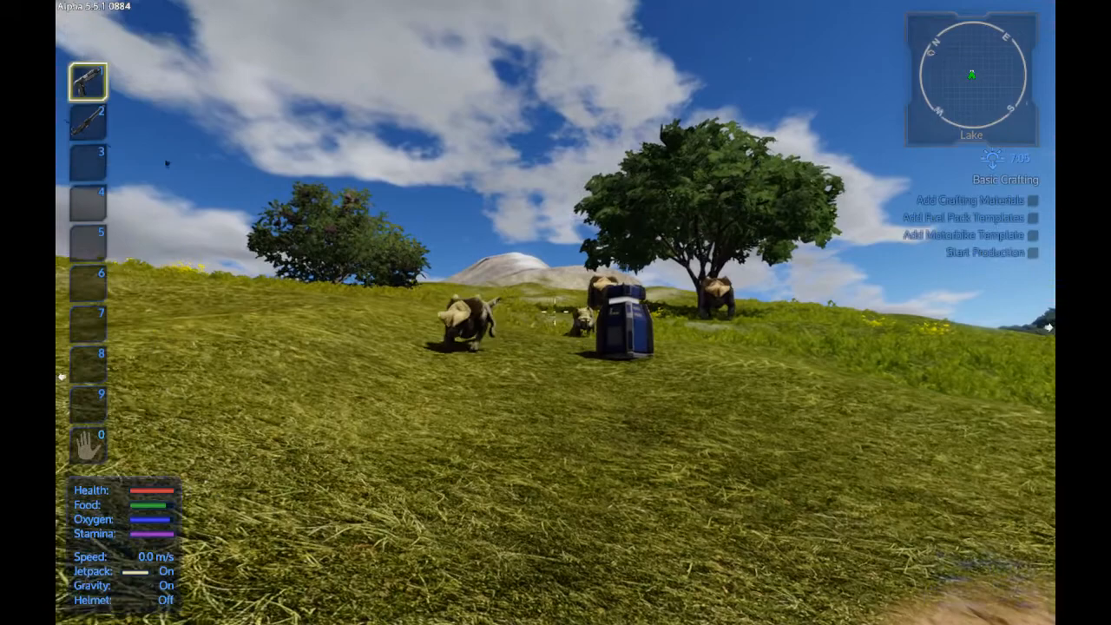
- Shoot the pistol at nearby animals, then reopen the Survival Constructor window
{"action": "left_click", "coordinate": [555, 312]}
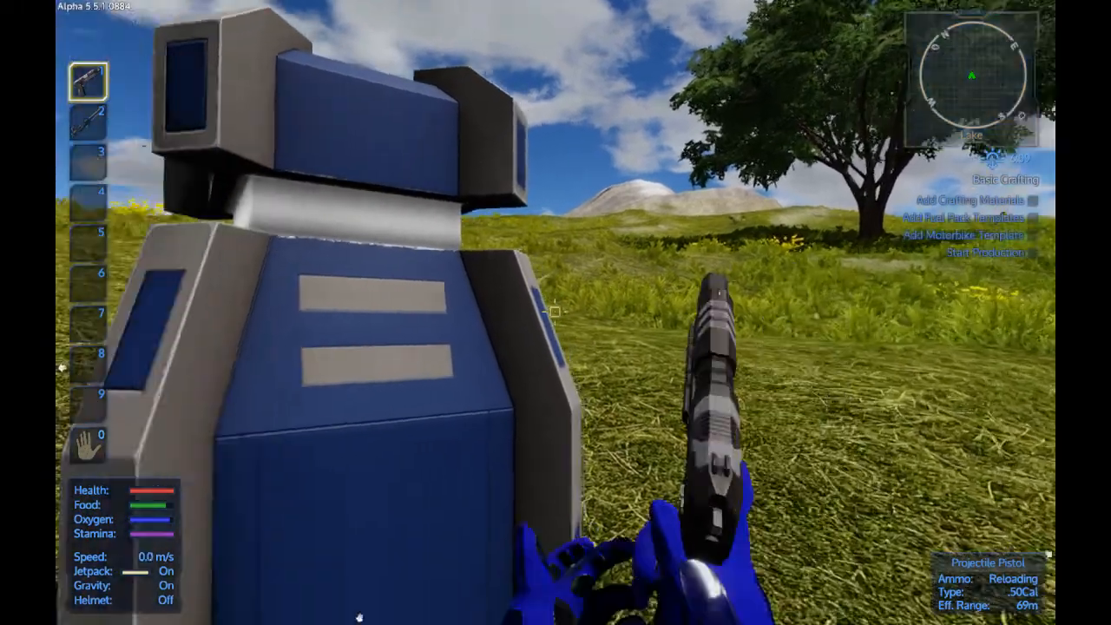
{"action": "key", "text": "f"}
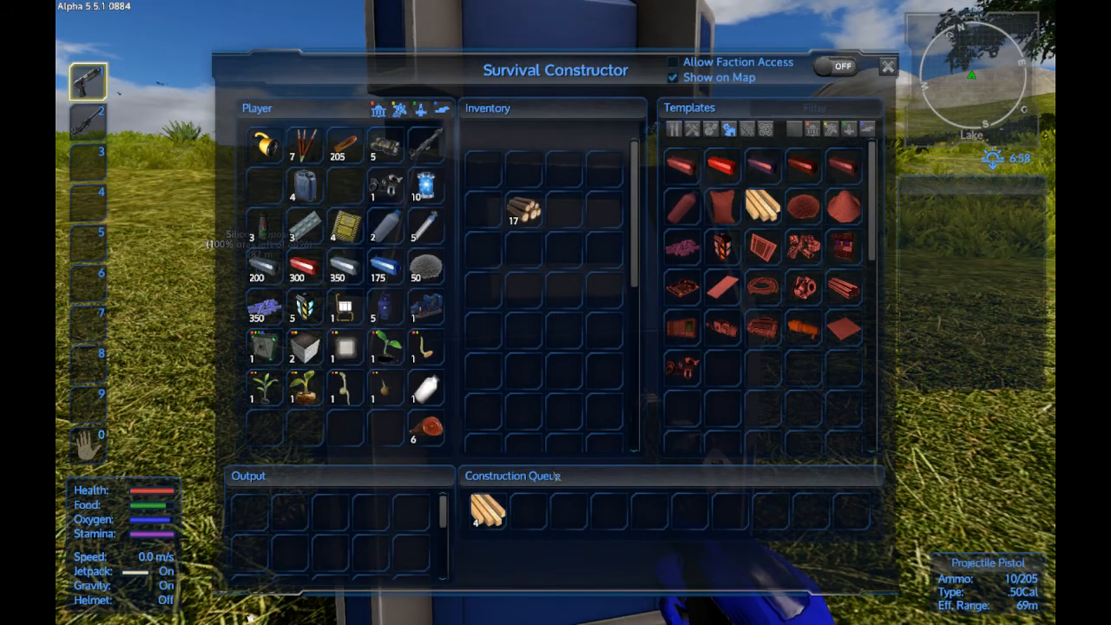
- Move the core item into the constructor's inventory and view the building block templates
{"action": "right_click", "coordinate": [263, 349]}
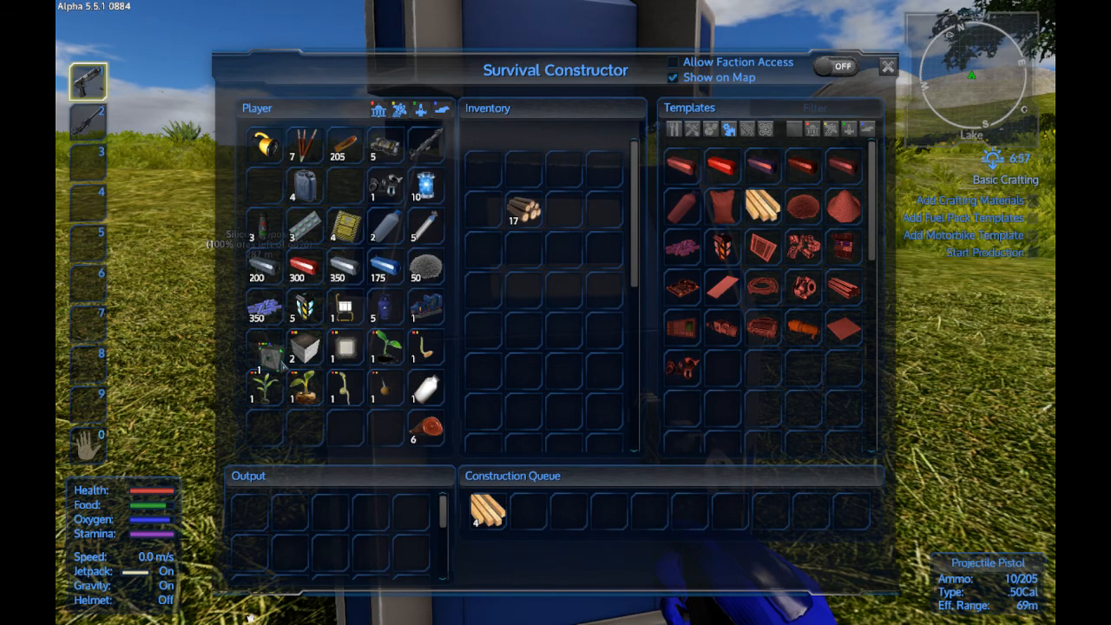
{"action": "left_click_drag", "start_coordinate": [265, 348], "coordinate": [525, 330]}
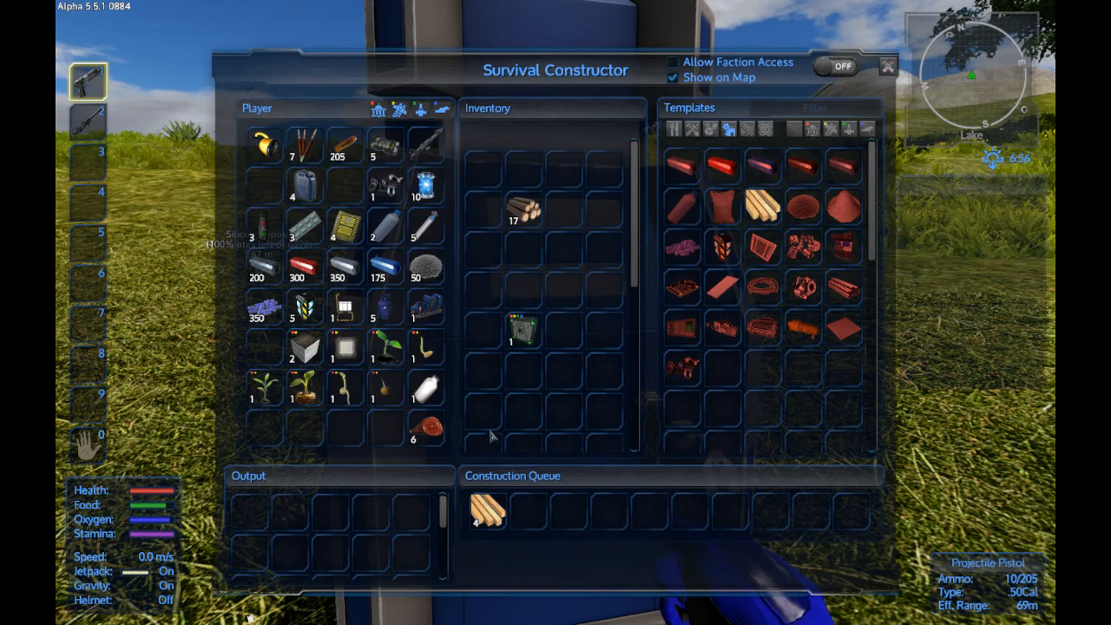
{"action": "mouse_move", "coordinate": [527, 333]}
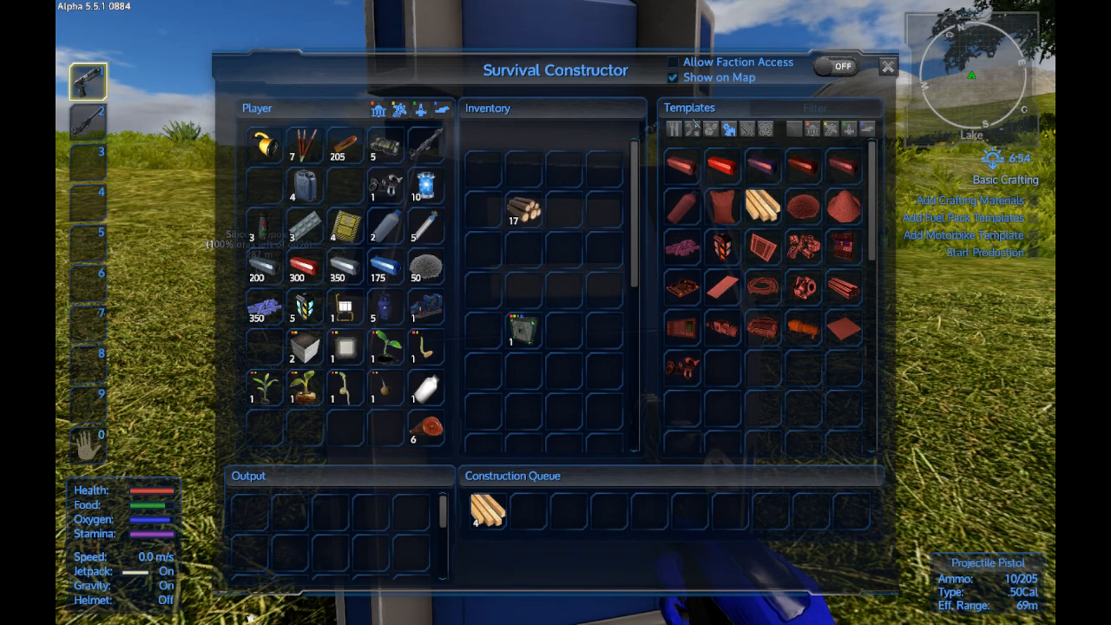
{"action": "left_click", "coordinate": [710, 128]}
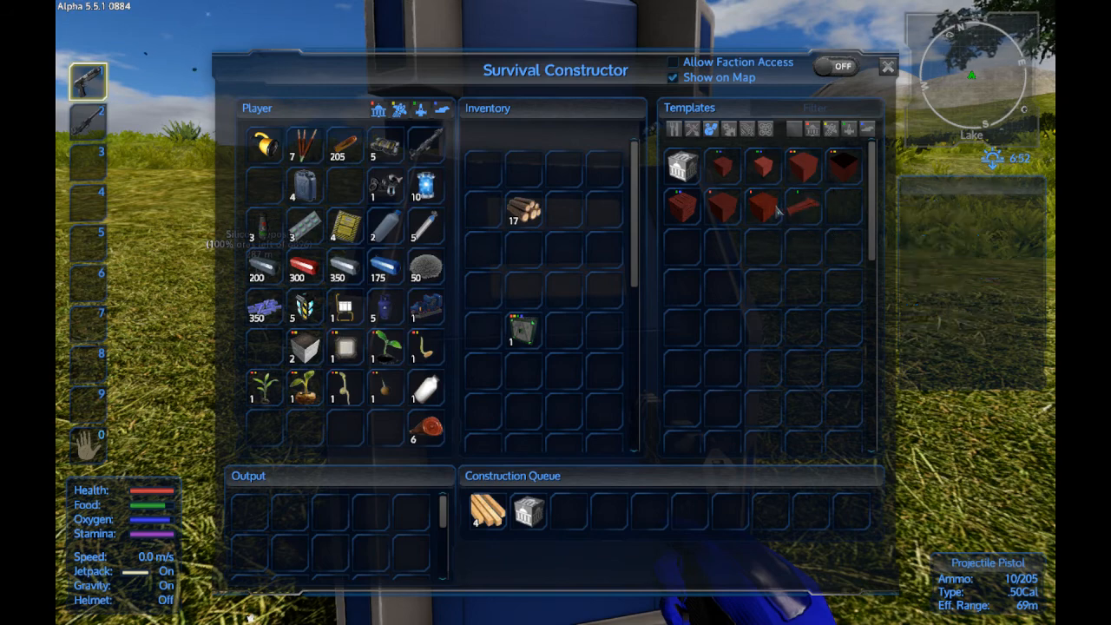
{"action": "mouse_move", "coordinate": [486, 504]}
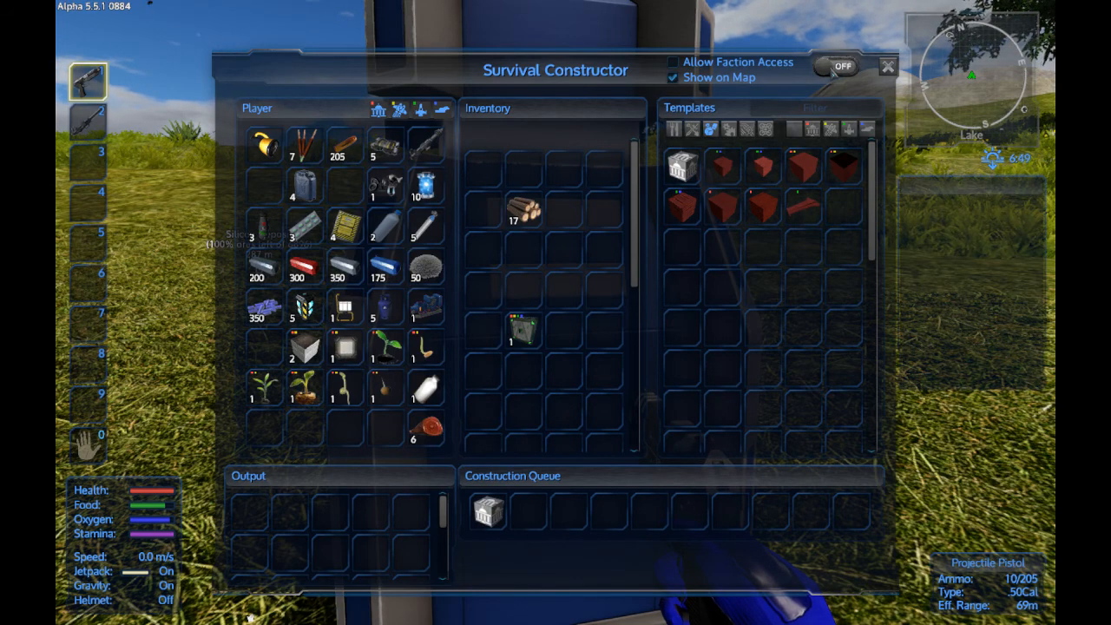
- Switch the constructor's power on and queue another batch of Wood Planks
{"action": "left_click", "coordinate": [842, 66]}
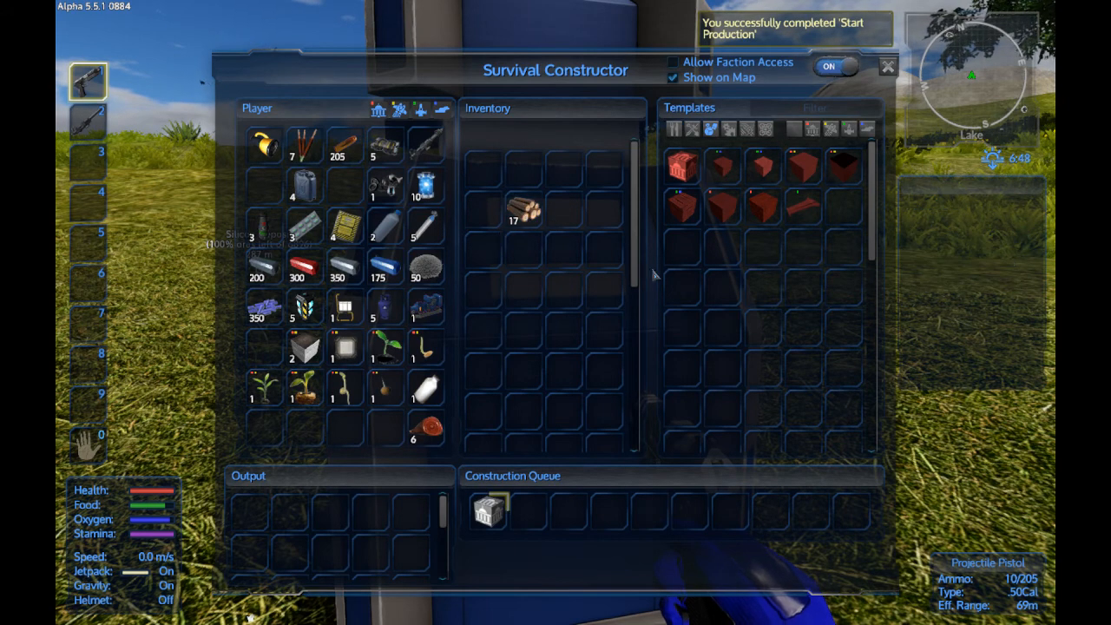
{"action": "mouse_move", "coordinate": [761, 206]}
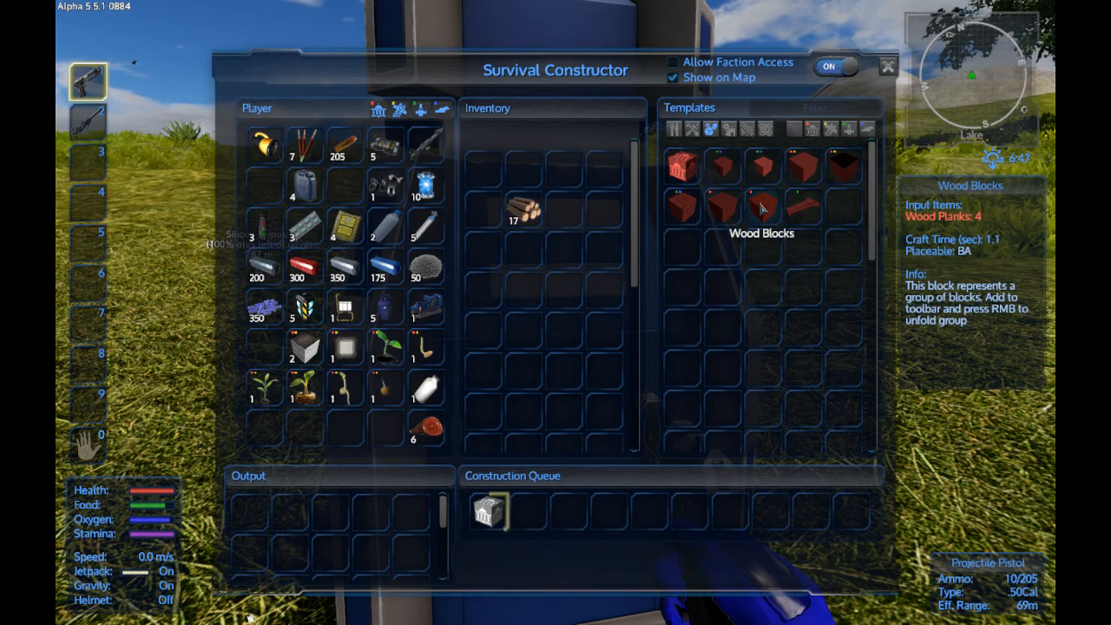
{"action": "left_click", "coordinate": [693, 128]}
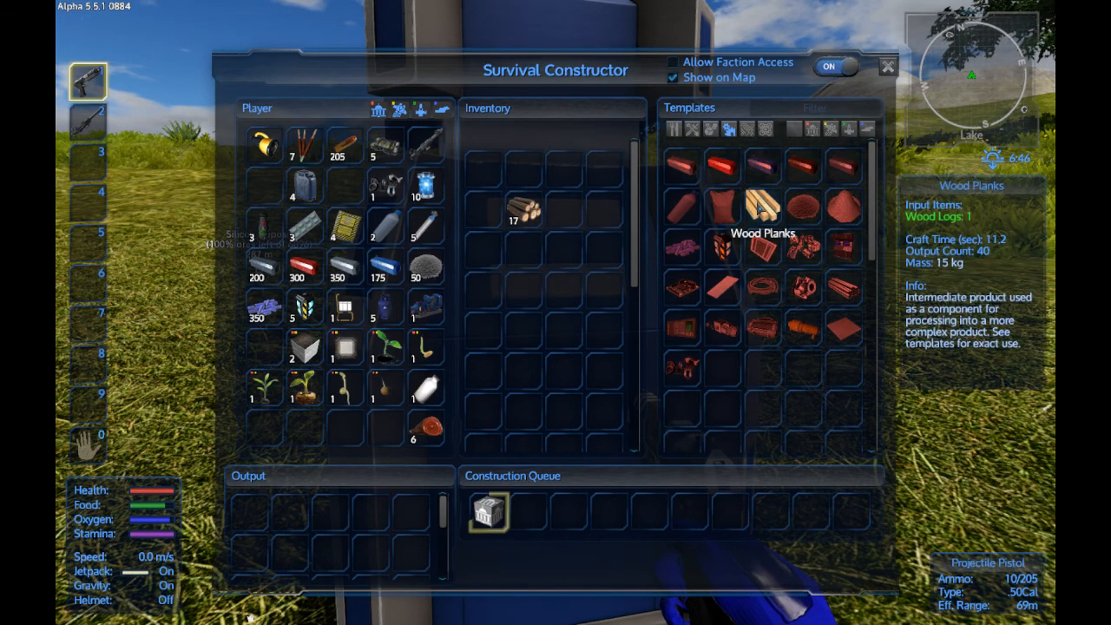
{"action": "left_click", "coordinate": [762, 208]}
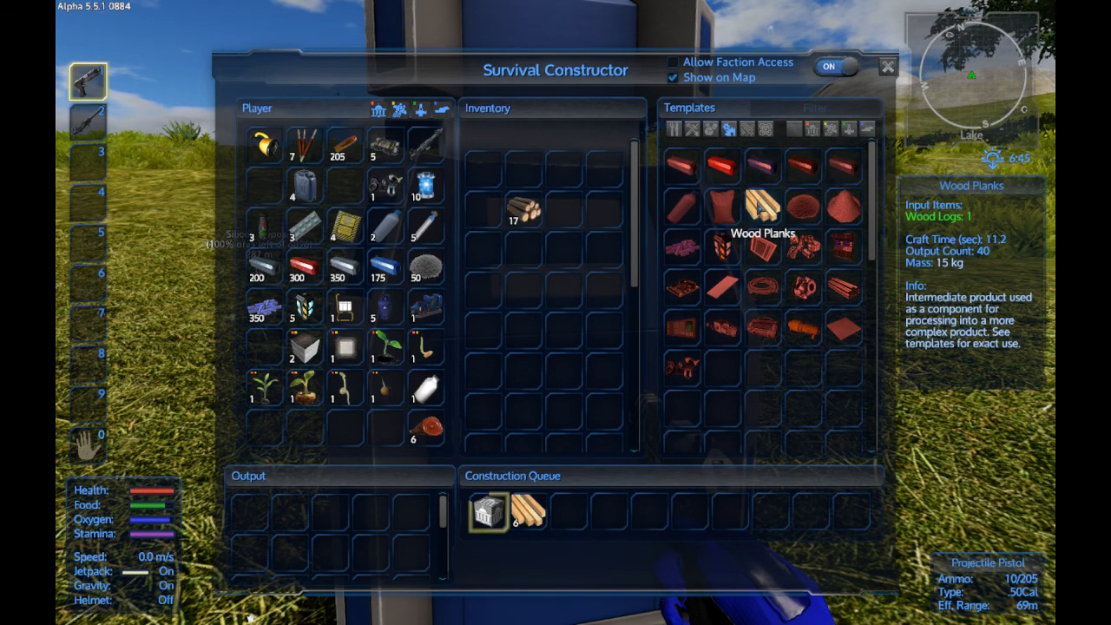
{"action": "mouse_move", "coordinate": [573, 310]}
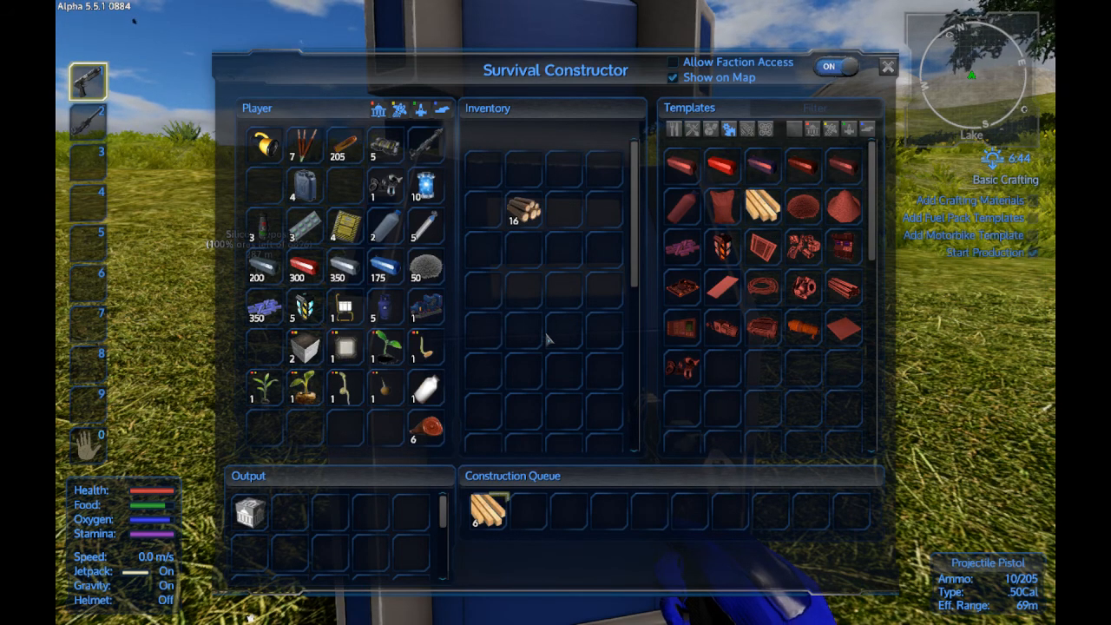
{"action": "mouse_move", "coordinate": [536, 343]}
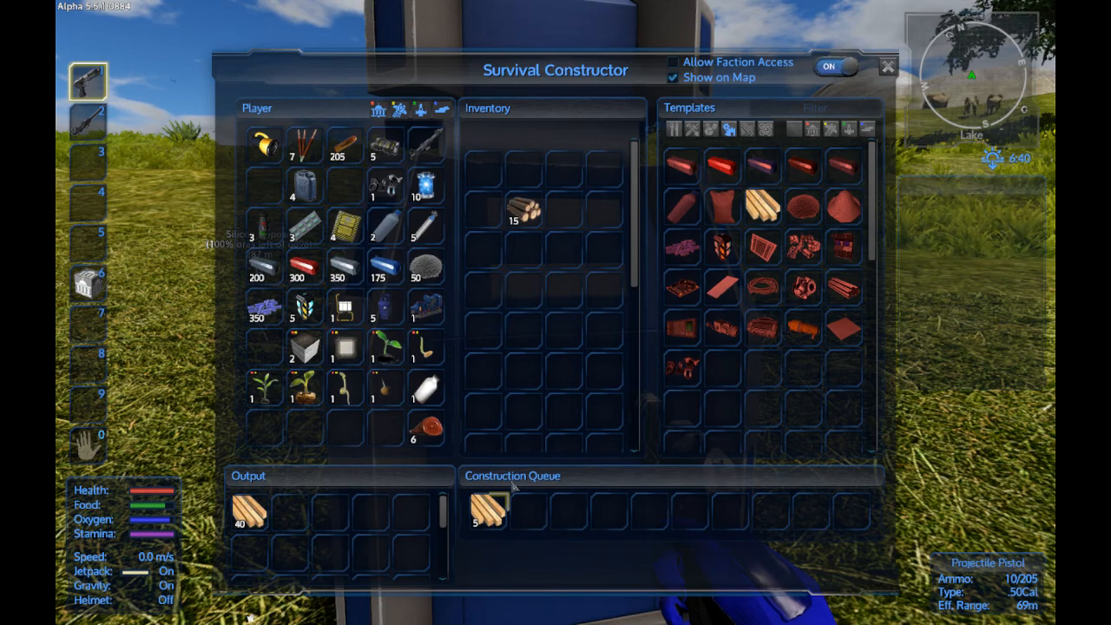
{"action": "mouse_move", "coordinate": [486, 508]}
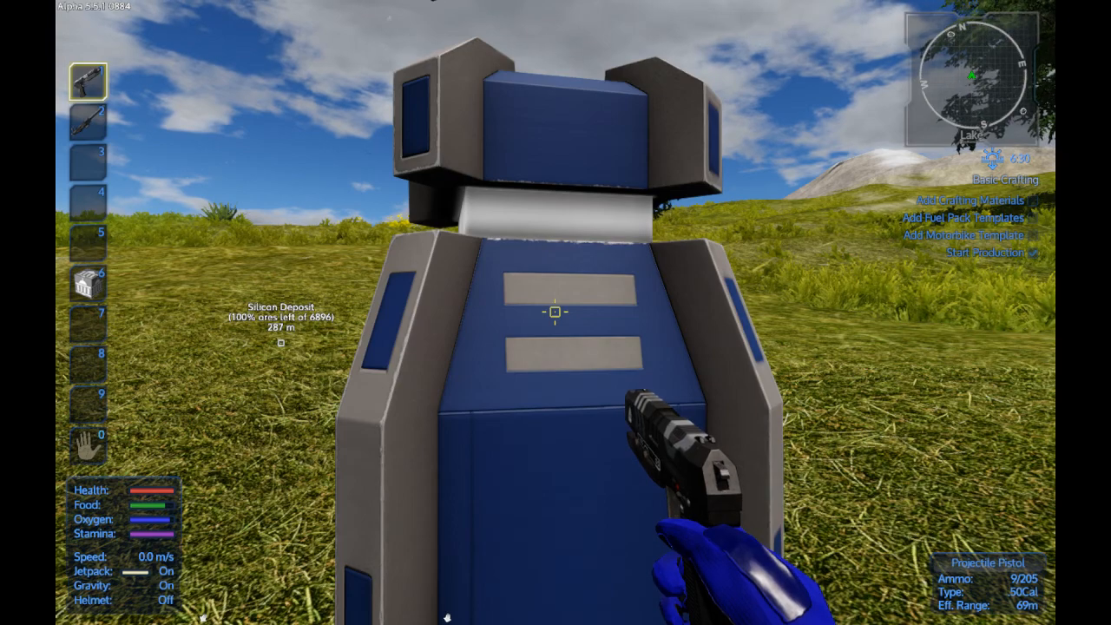
{"action": "mouse_move", "coordinate": [555, 312]}
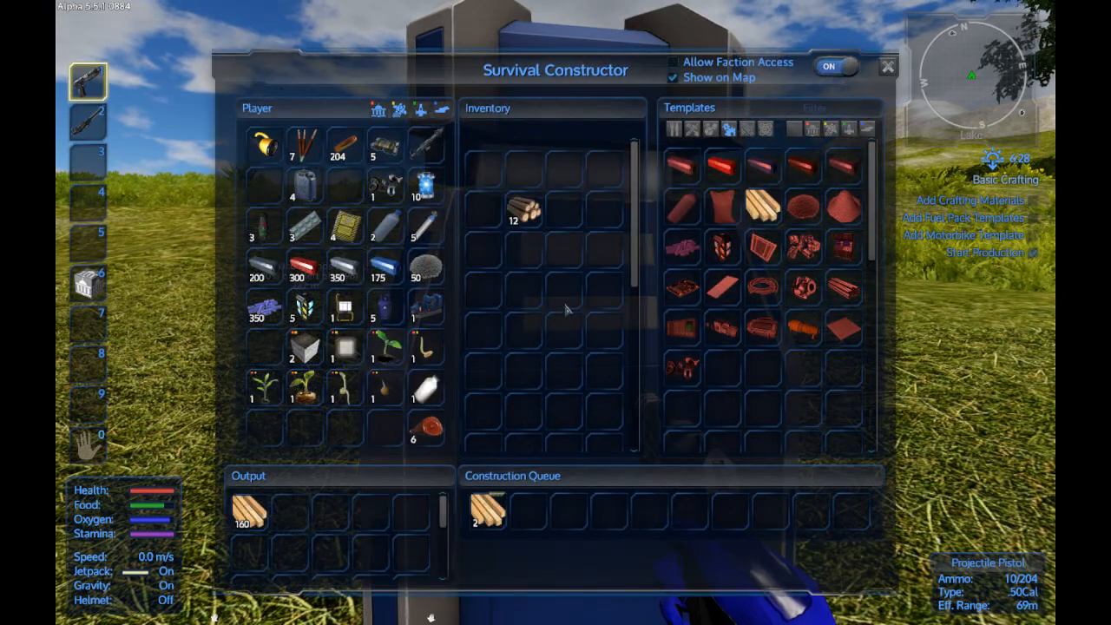
{"action": "mouse_move", "coordinate": [683, 251]}
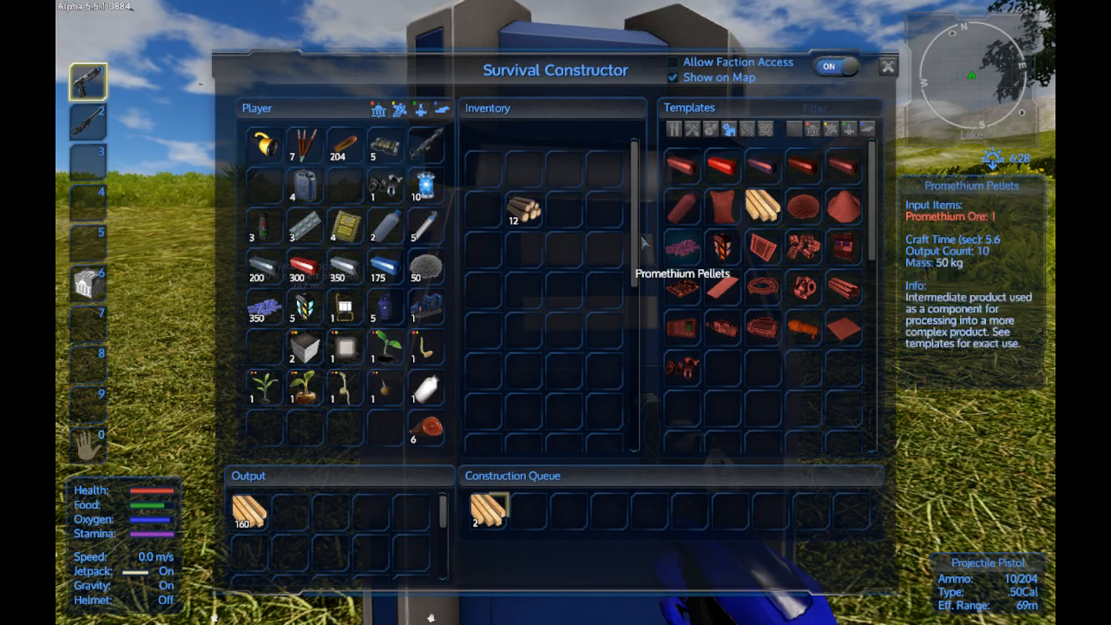
{"action": "mouse_move", "coordinate": [643, 241]}
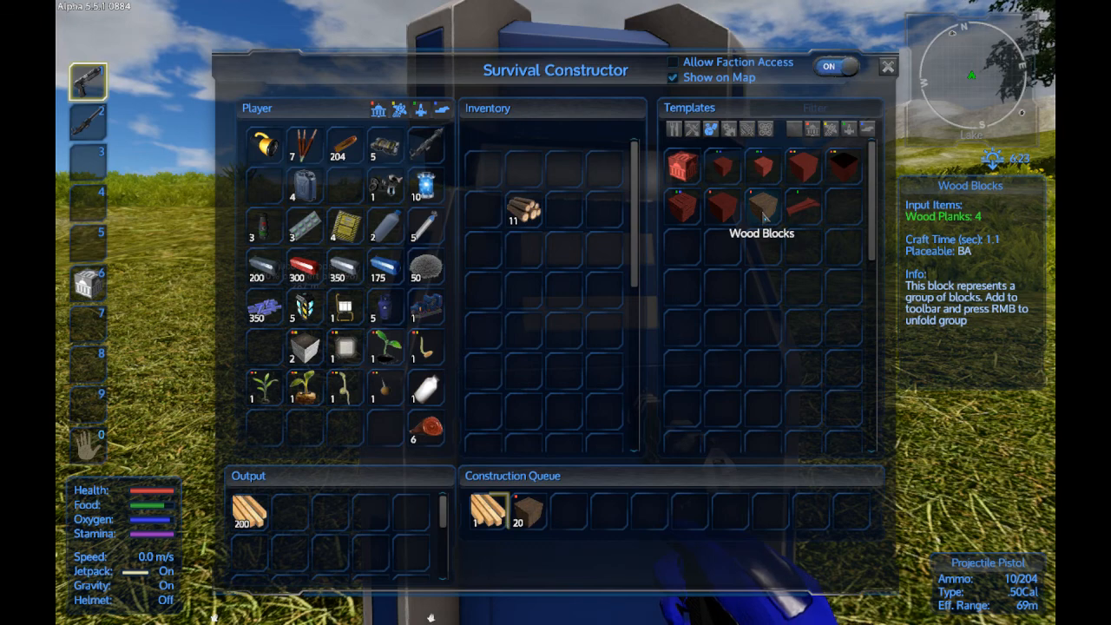
{"action": "mouse_move", "coordinate": [458, 320]}
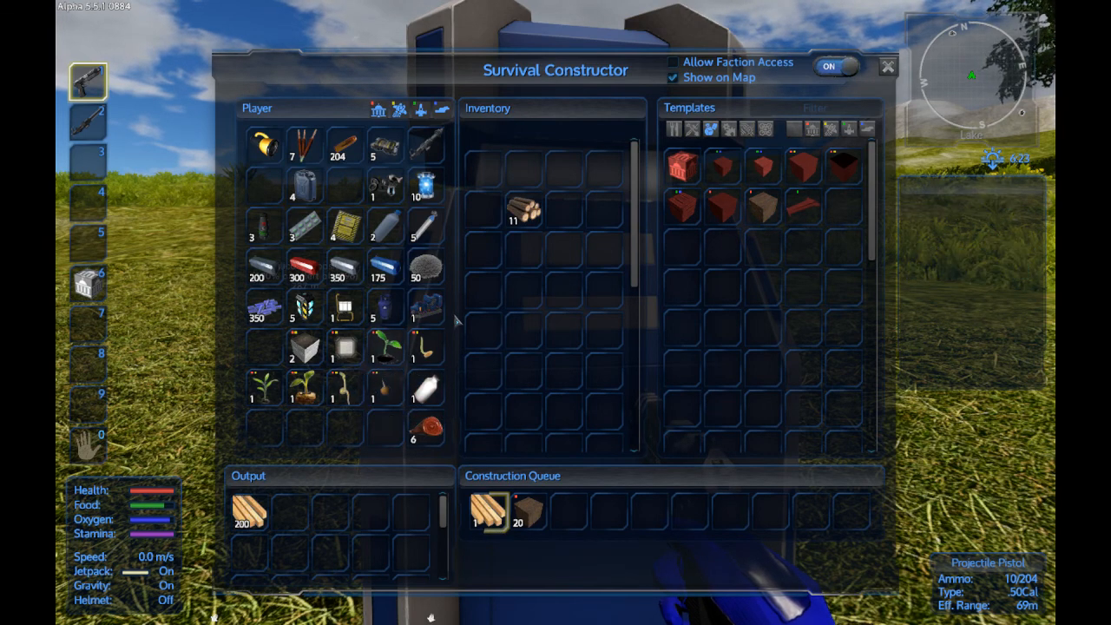
{"action": "mouse_move", "coordinate": [529, 511]}
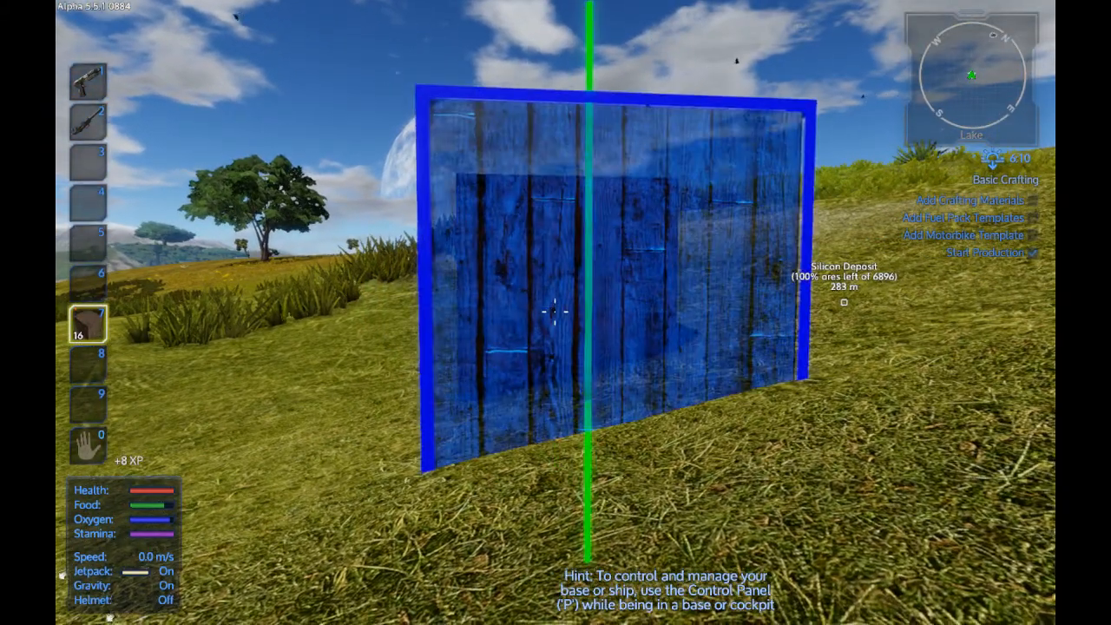
{"action": "mouse_move", "coordinate": [556, 313]}
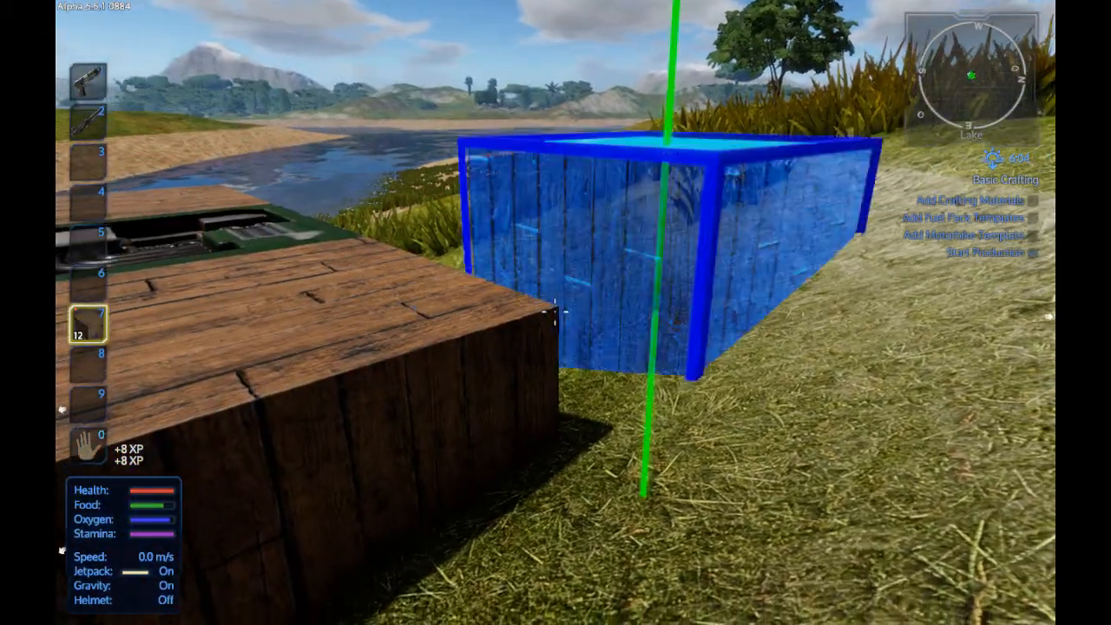
{"action": "mouse_move", "coordinate": [555, 313]}
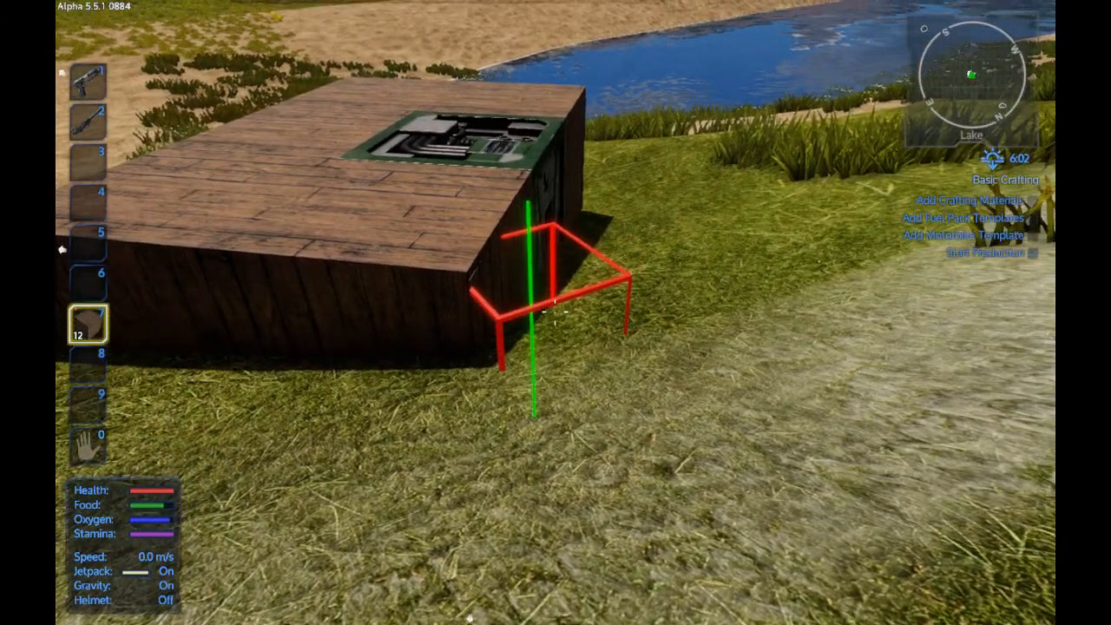
{"action": "mouse_move", "coordinate": [556, 312]}
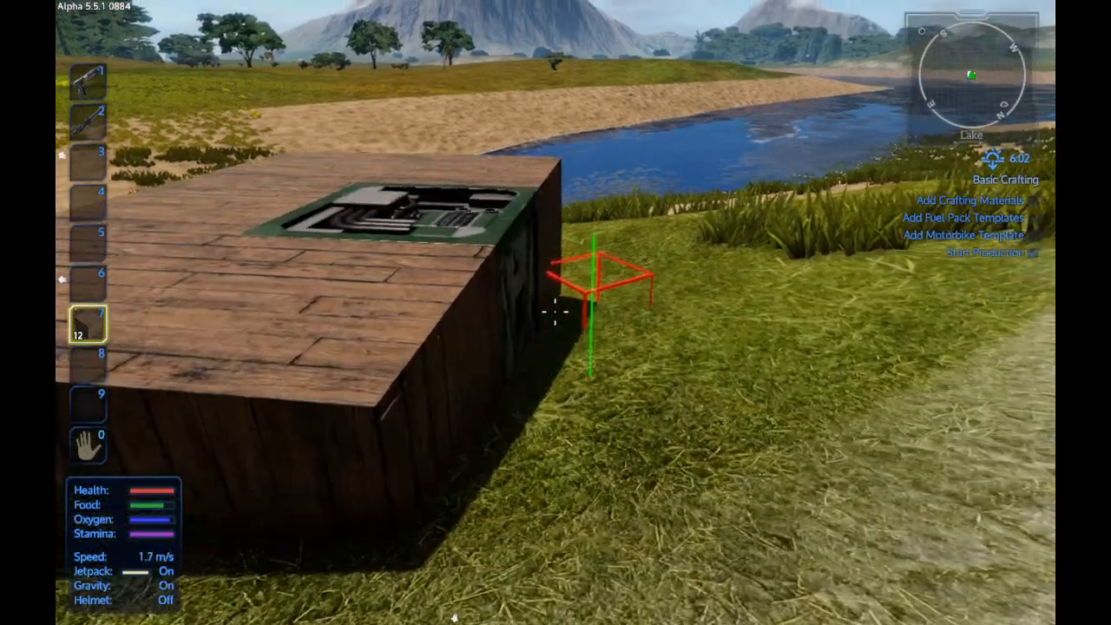
- Place the core and wood blocks on the grass beside the lake
{"action": "left_click", "coordinate": [556, 313]}
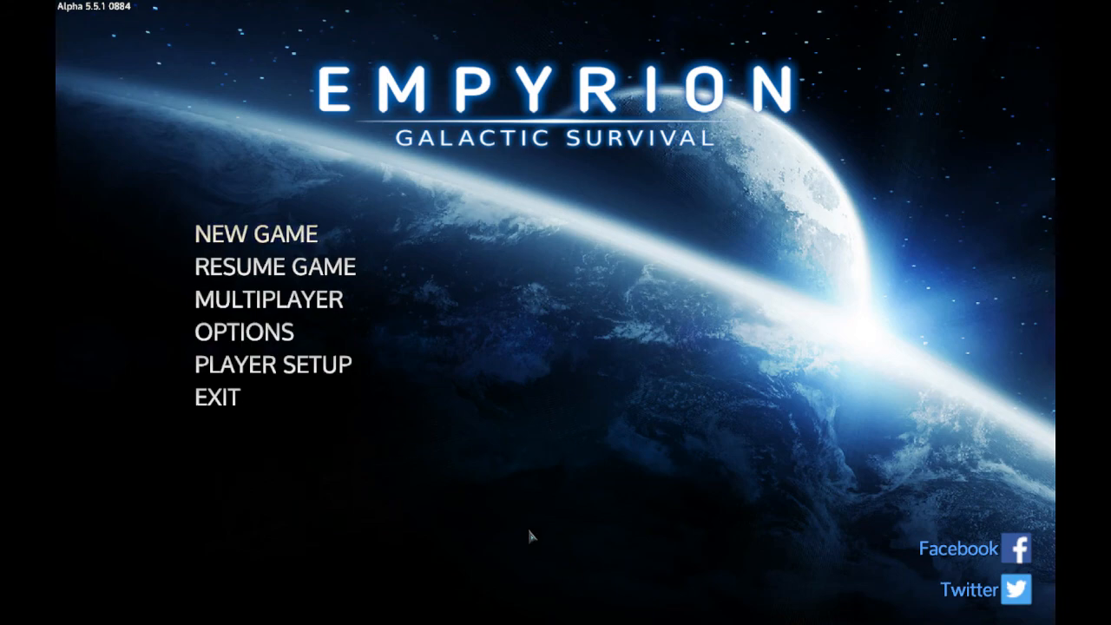
{"action": "mouse_move", "coordinate": [216, 398]}
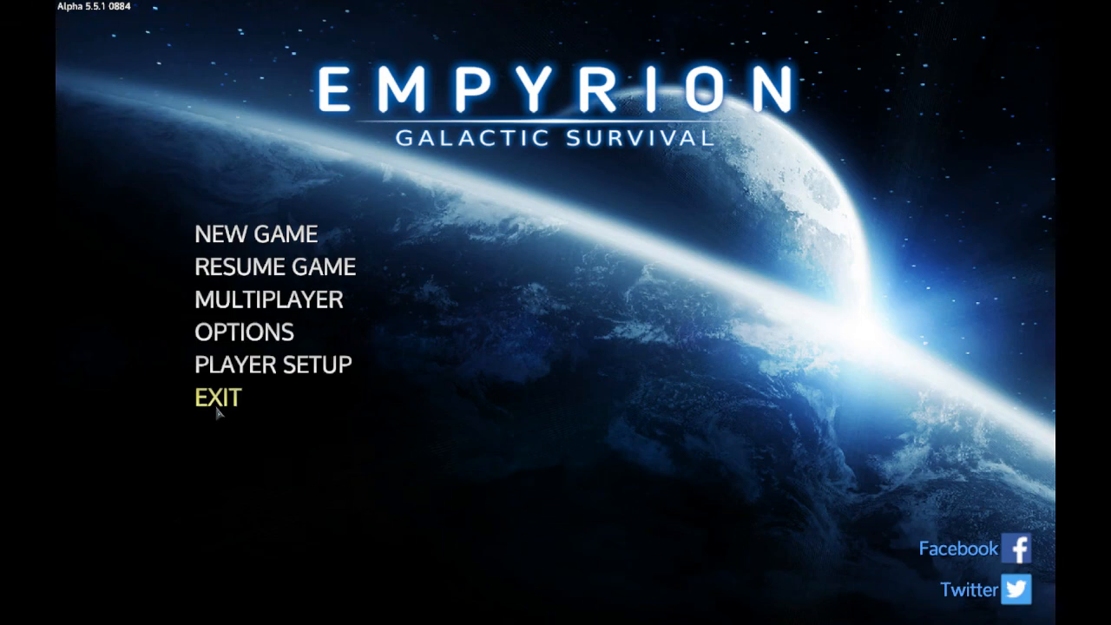